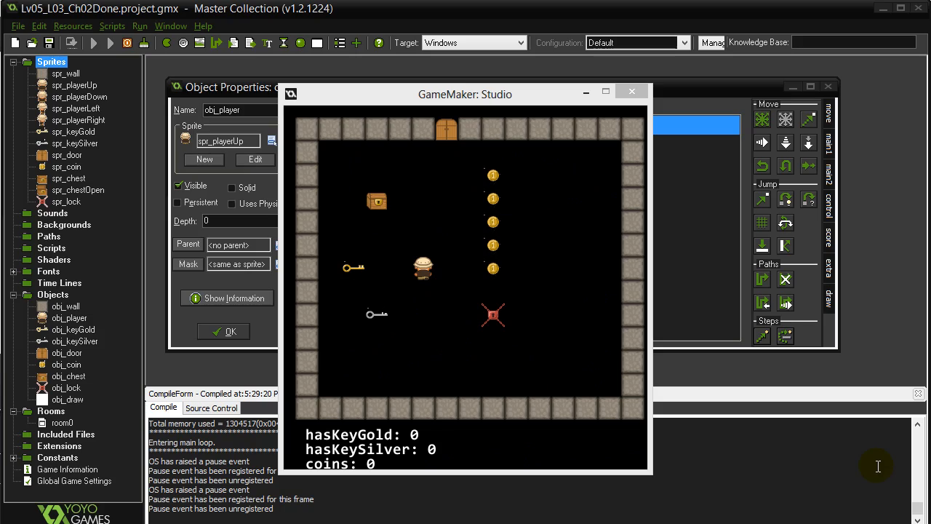
mouse_move(489, 329)
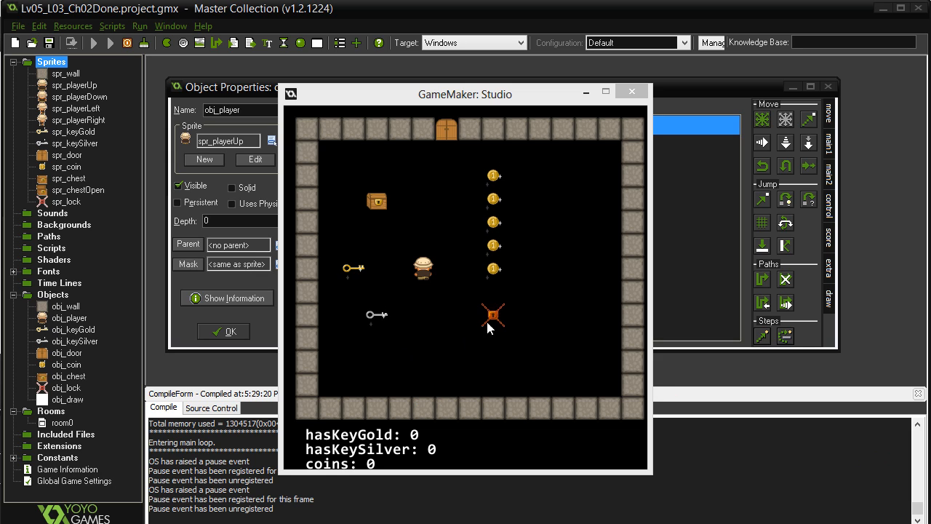
mouse_move(375, 291)
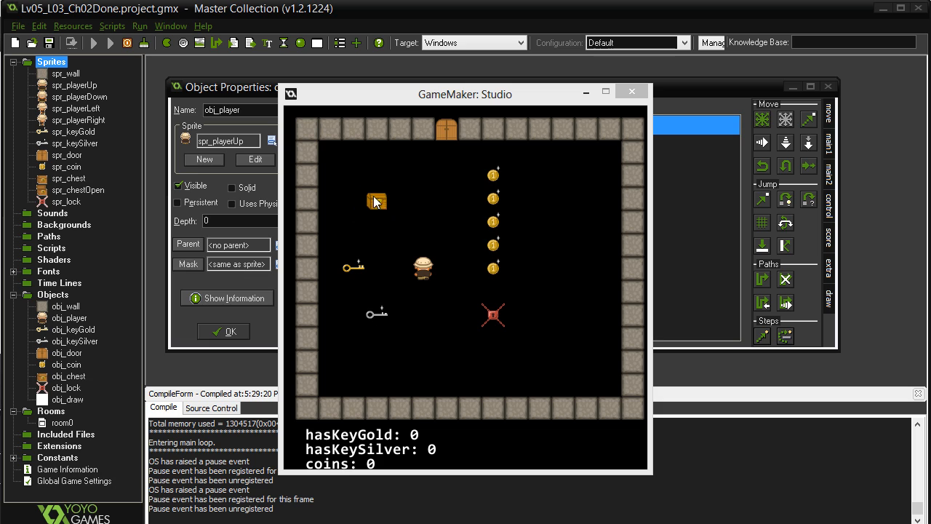
mouse_move(367, 283)
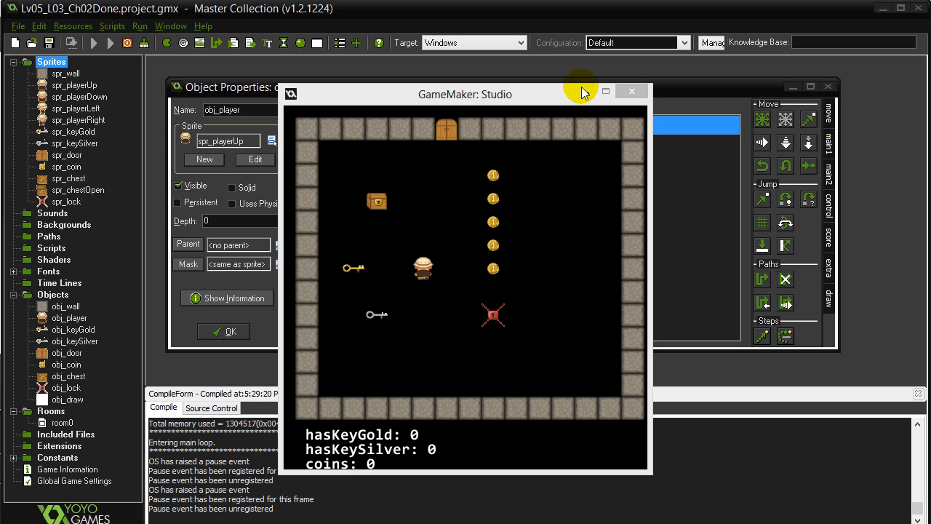
Close the test game, review the Create and obj_keyGold code, then select the obj_chest collision event
left_click(630, 90)
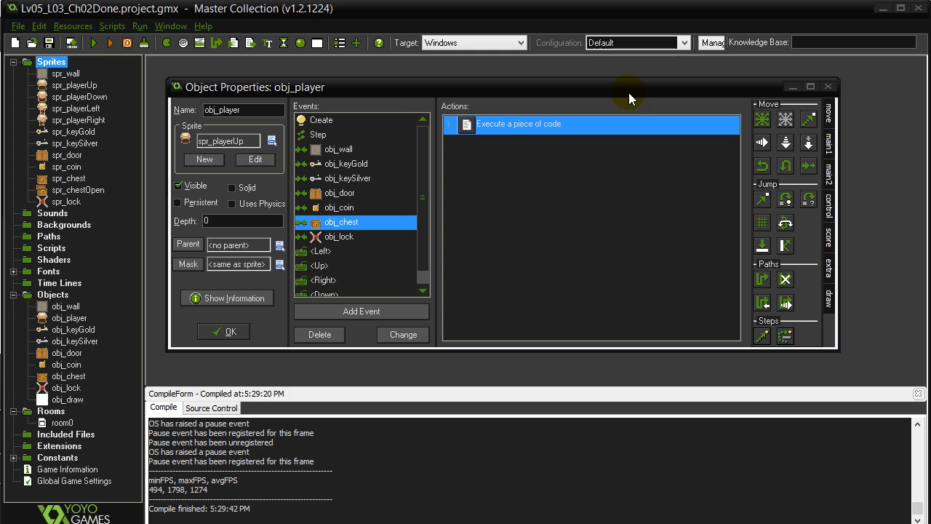
left_click(322, 120)
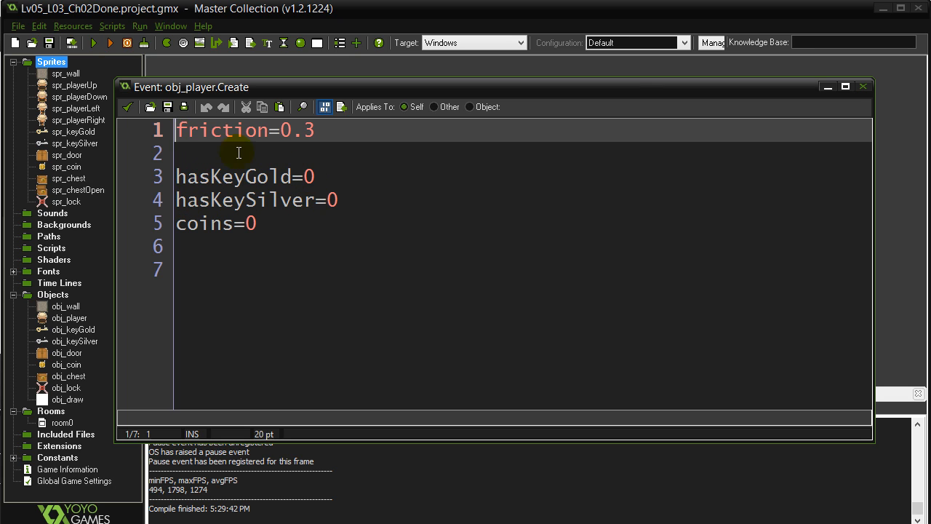
mouse_move(195, 158)
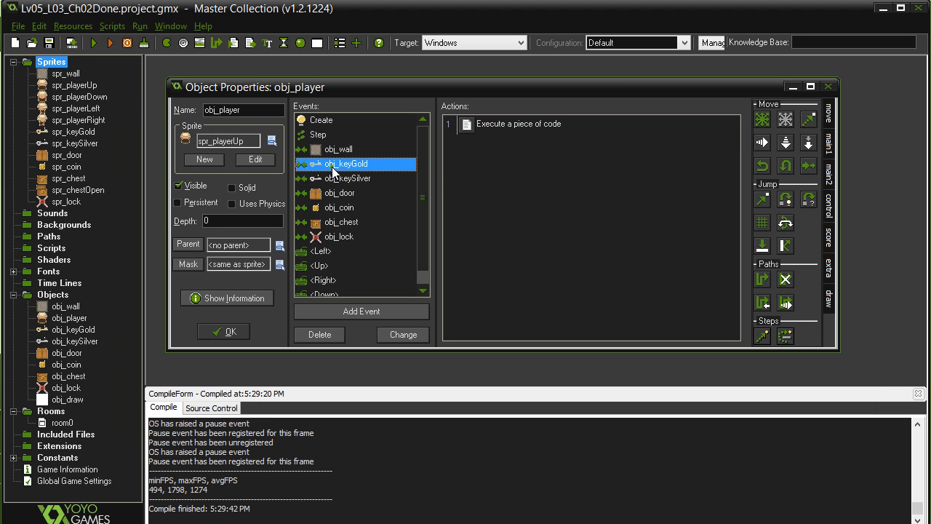
double_click(519, 124)
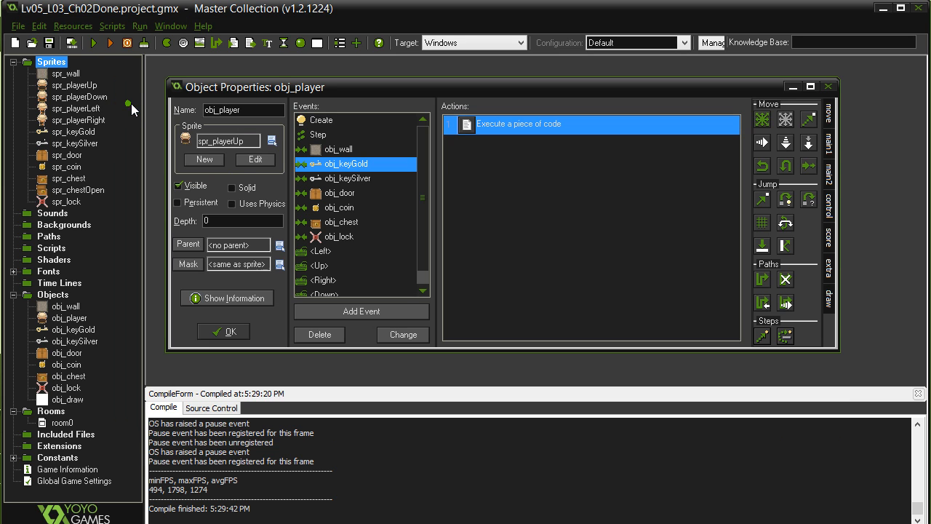
left_click(340, 221)
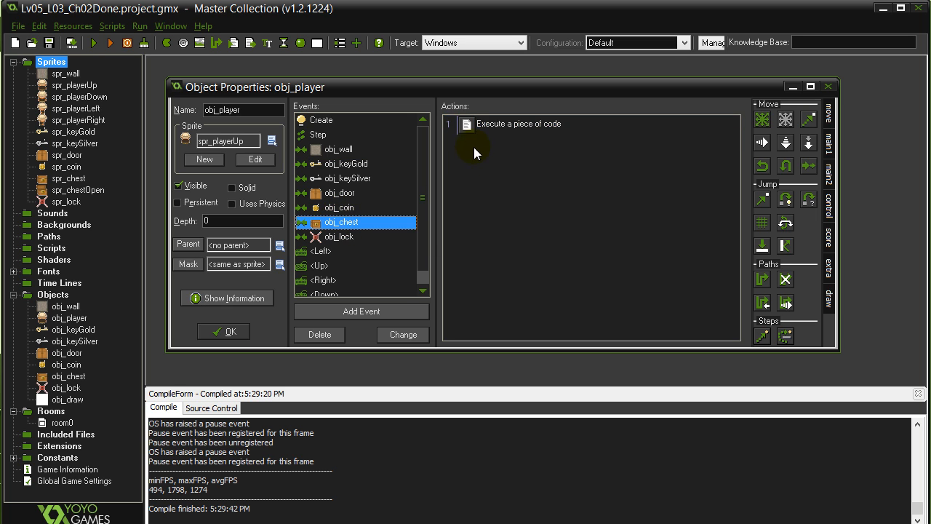
In the obj_chest collision code, add the condition if hasKeyGold=1 or hasKeySilver=1 {
double_click(518, 124)
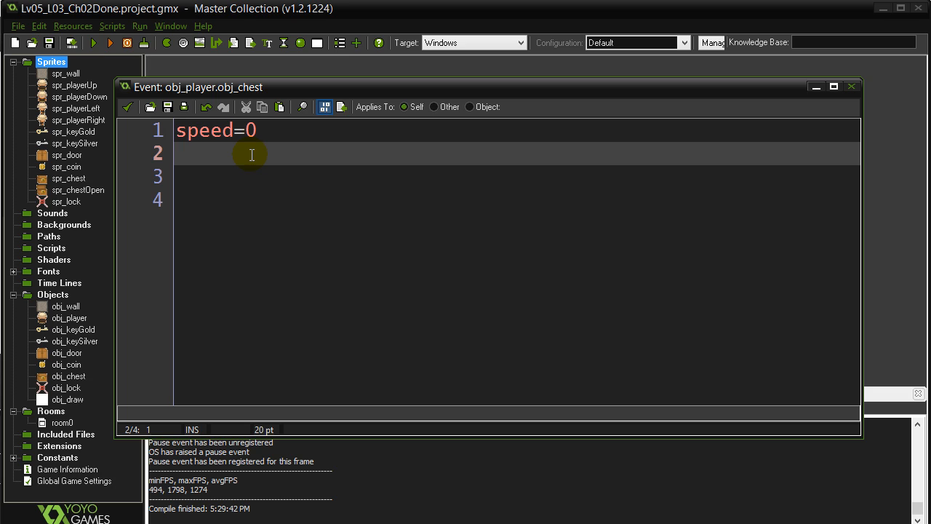
type("if")
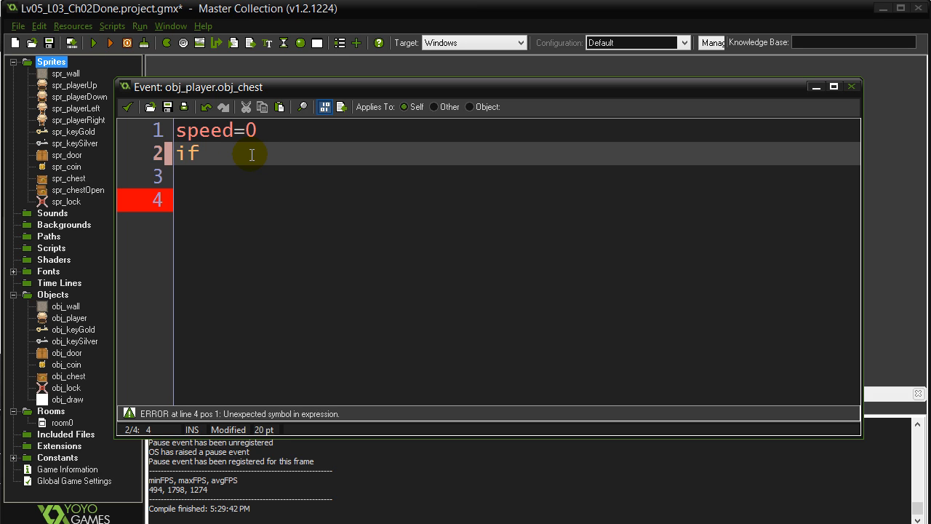
type("hasKeyGold=1")
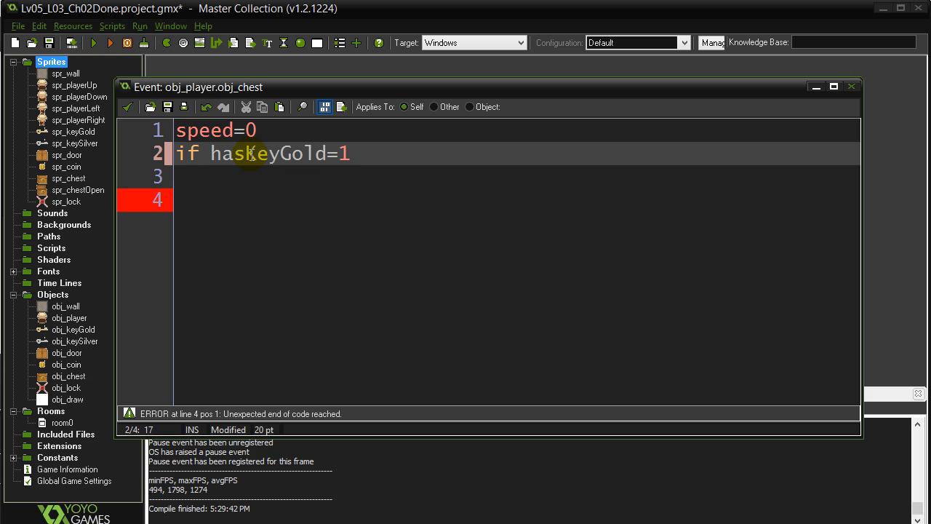
type("or ka")
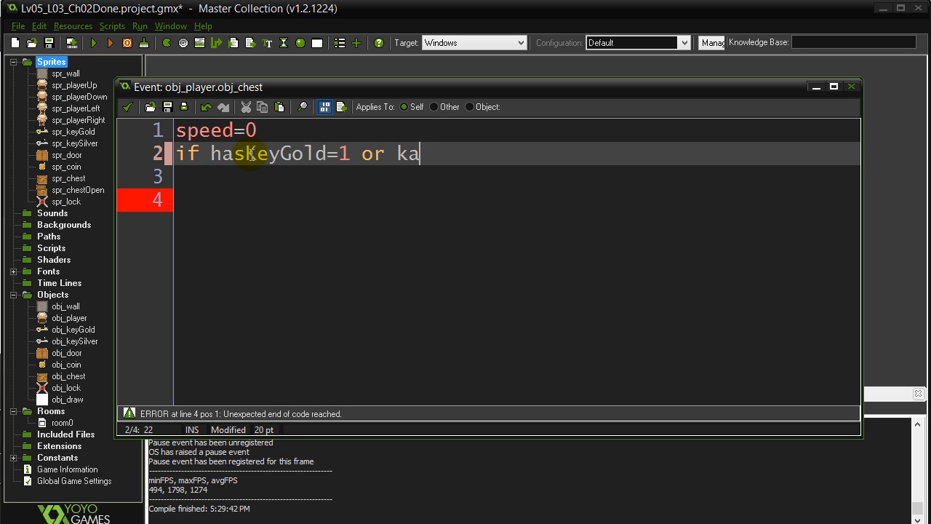
type("sKeyS")
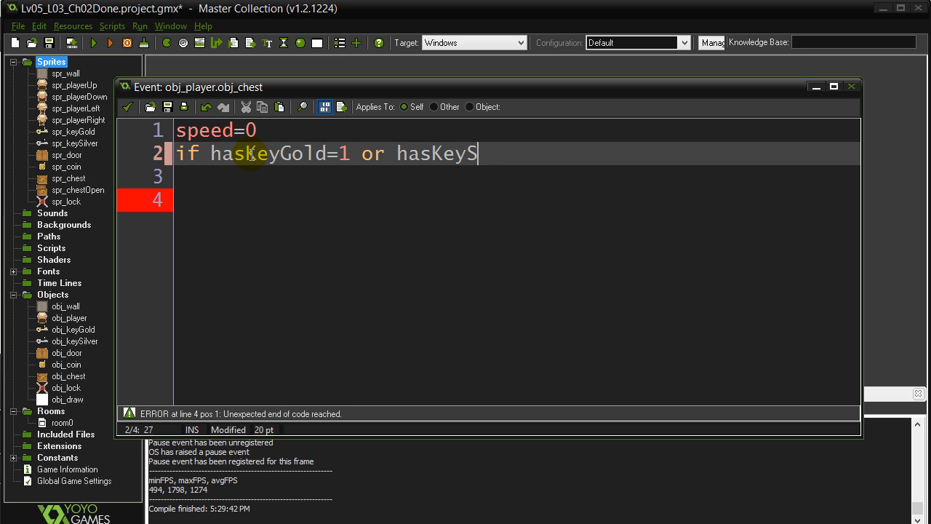
type("ilver=1 {")
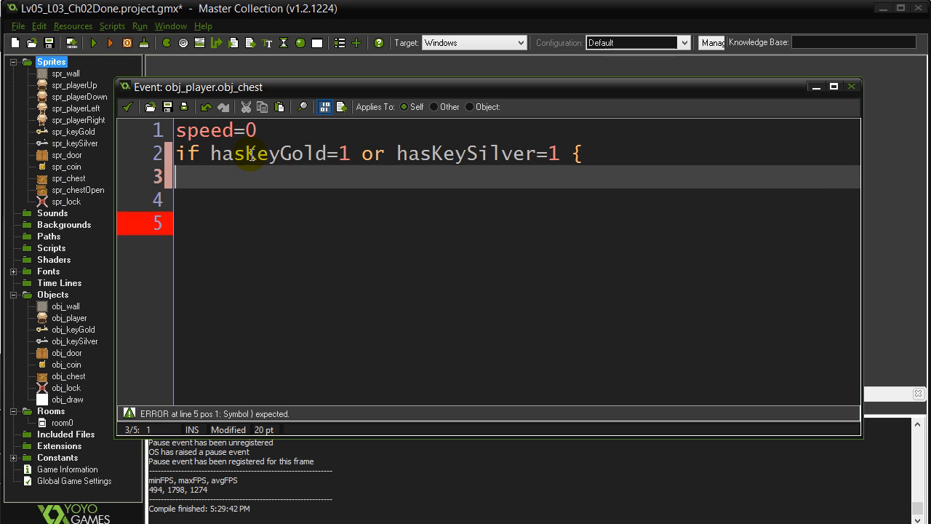
double_click(250, 155)
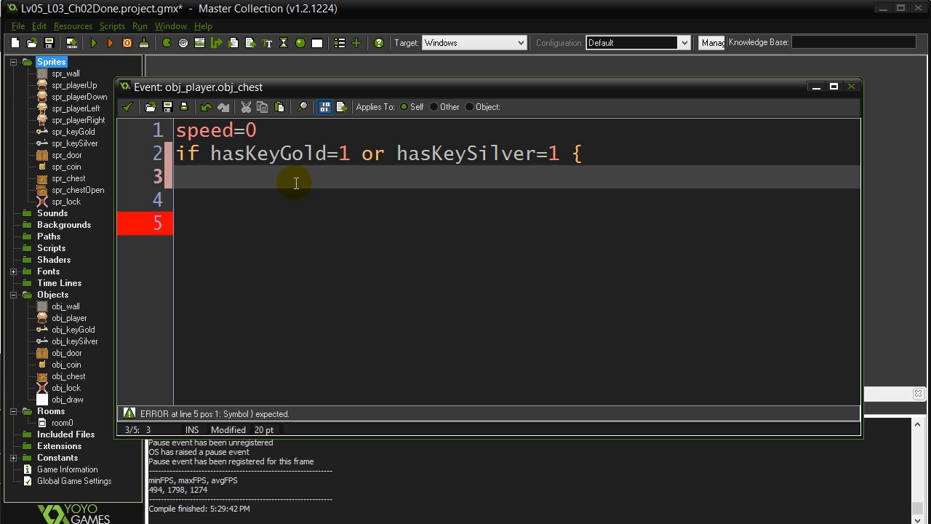
Inside it, add with other { sprite_index=spr_chestOpen } and close the block
type("with")
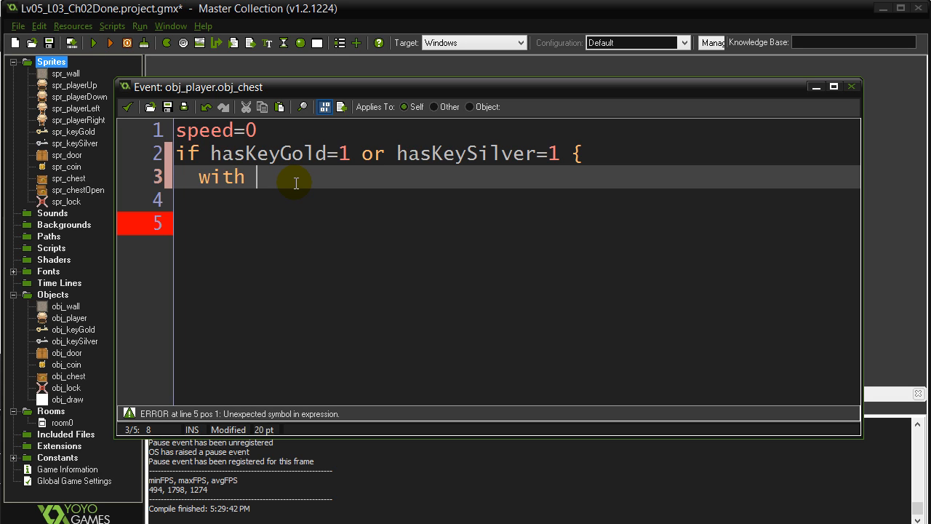
type("other {")
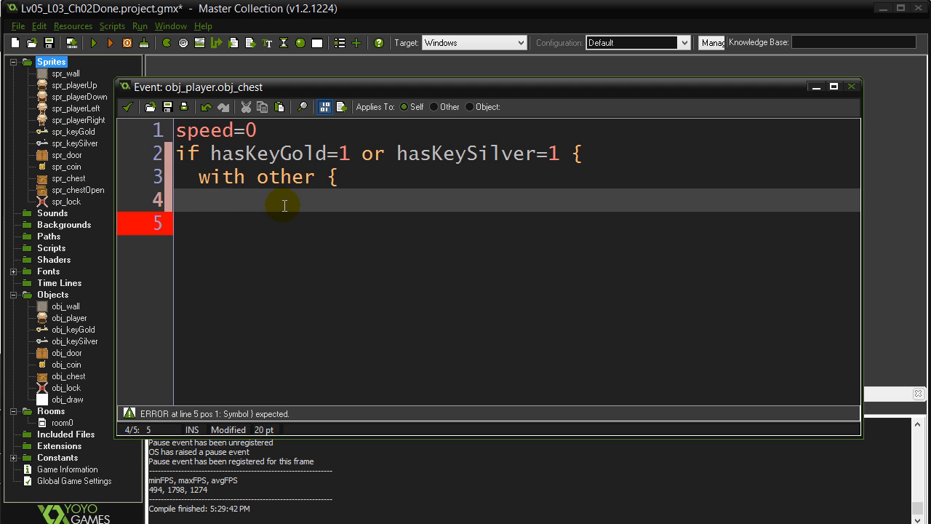
type("sprite_index")
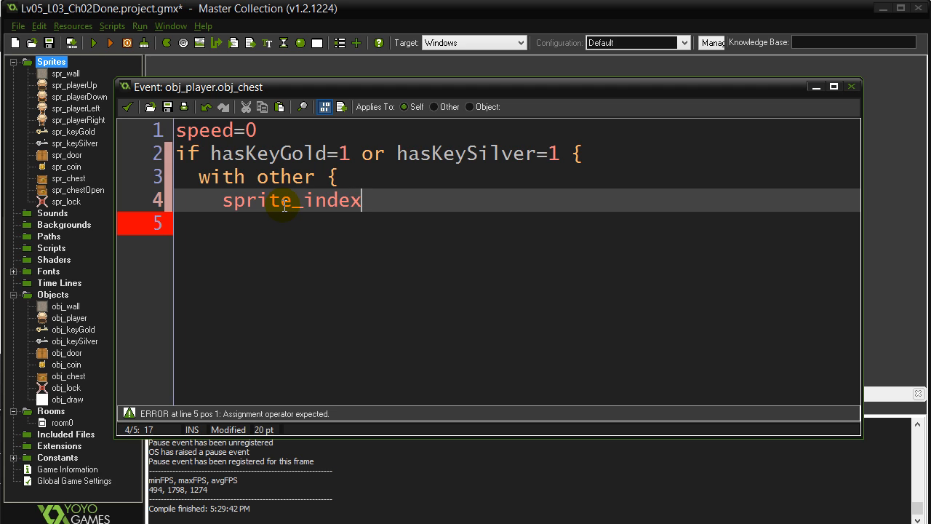
type("=")
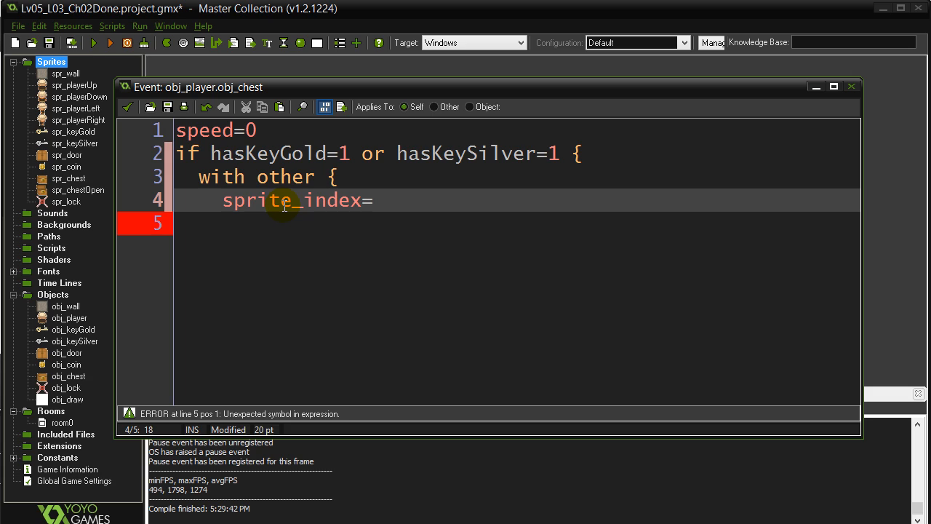
type("spr_")
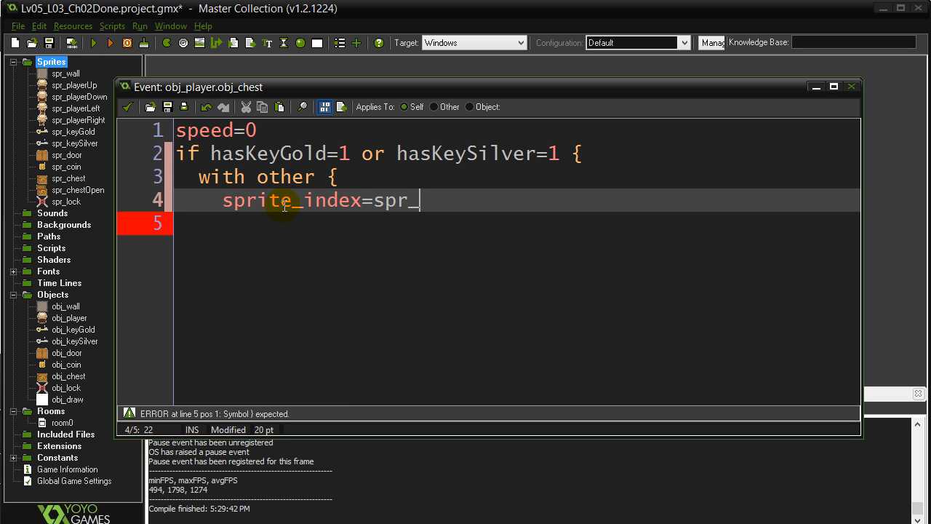
type("chest")
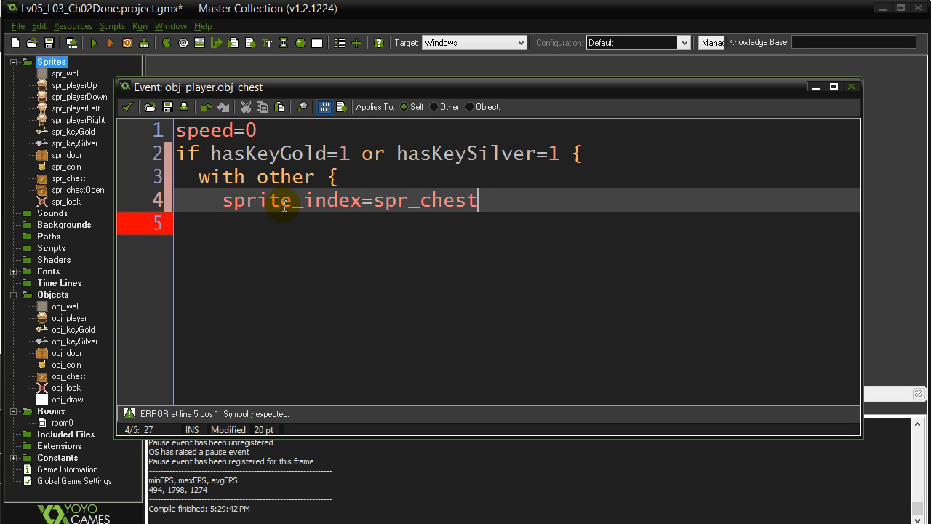
type("Open")
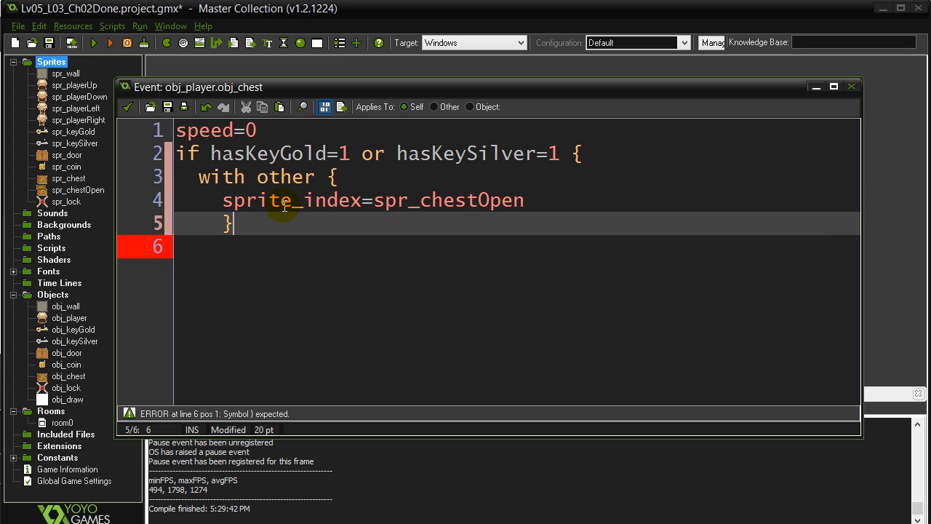
key("Return")
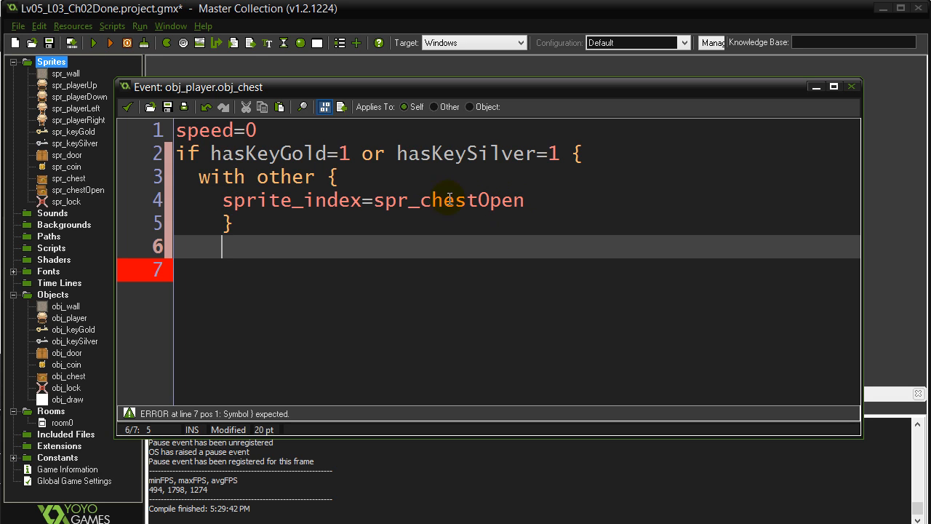
mouse_move(463, 210)
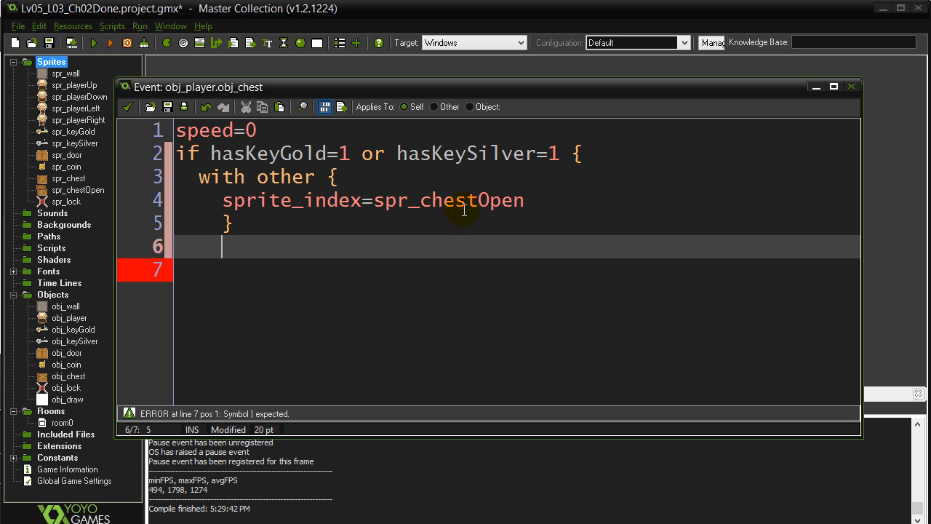
mouse_move(365, 240)
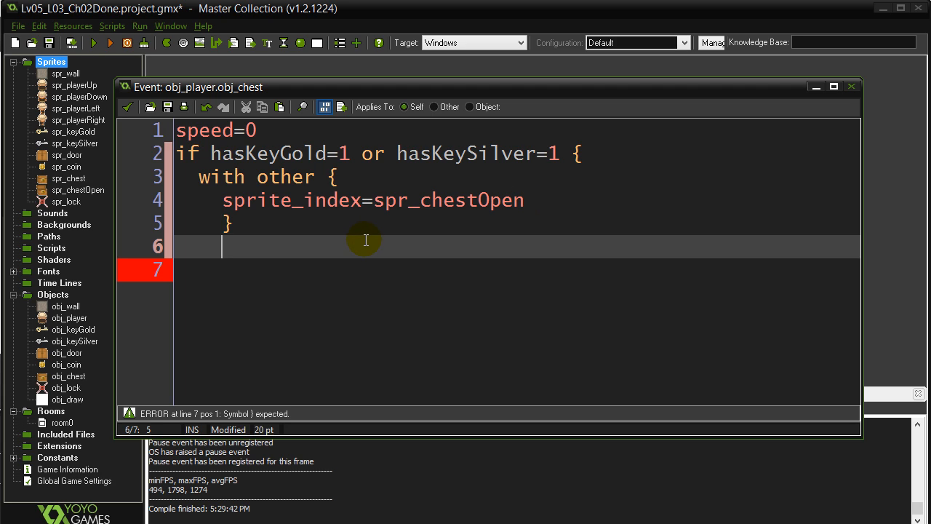
type("}")
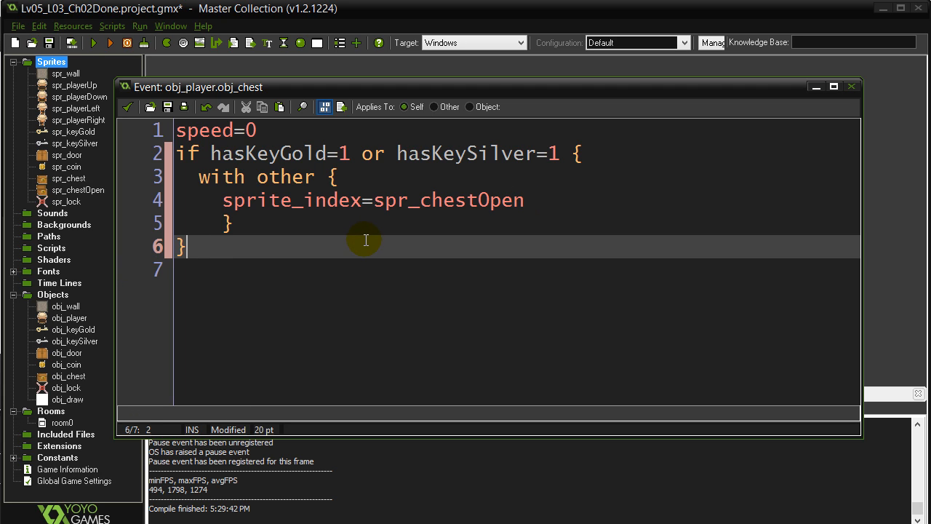
key("Return")
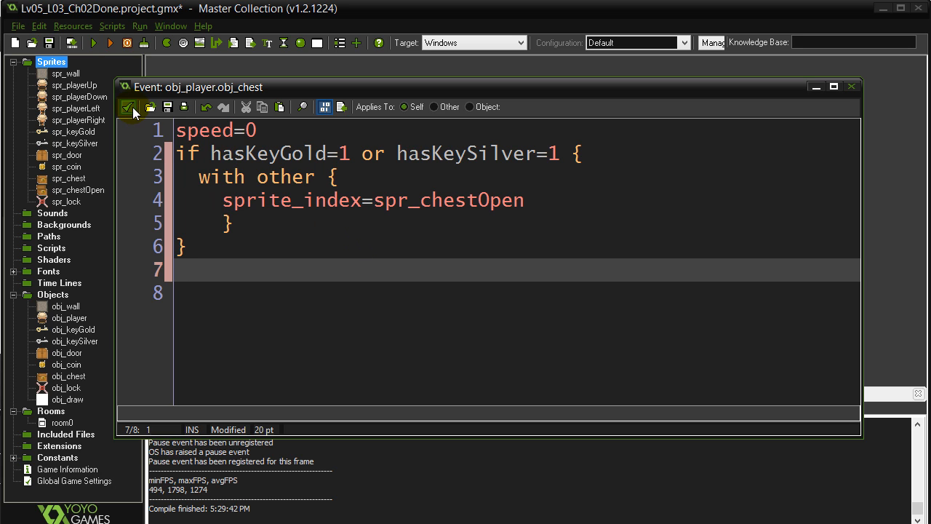
Save the chest collision code and launch a test run of the game
left_click(93, 43)
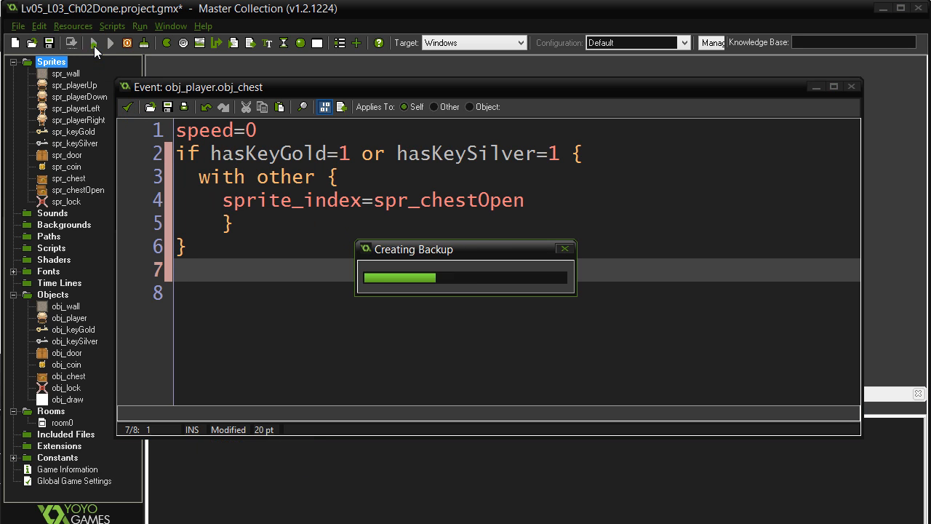
left_click(93, 44)
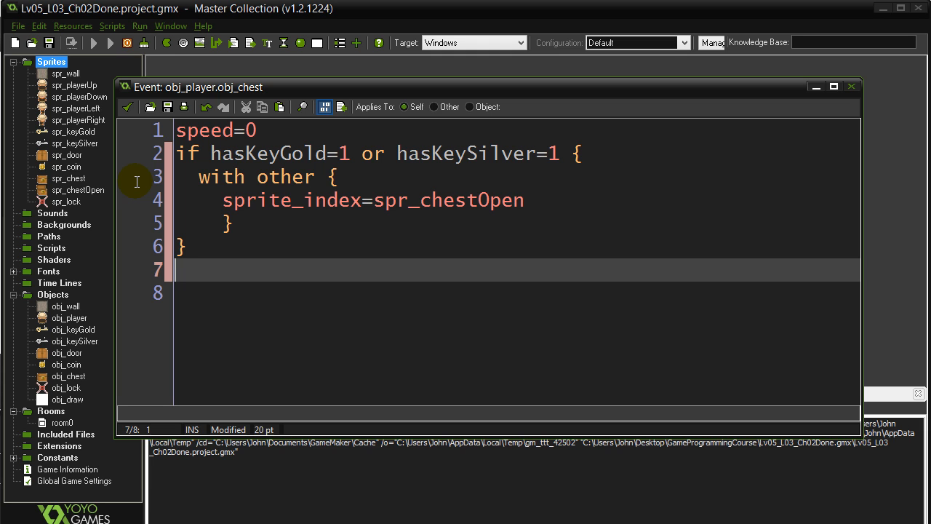
left_click(111, 43)
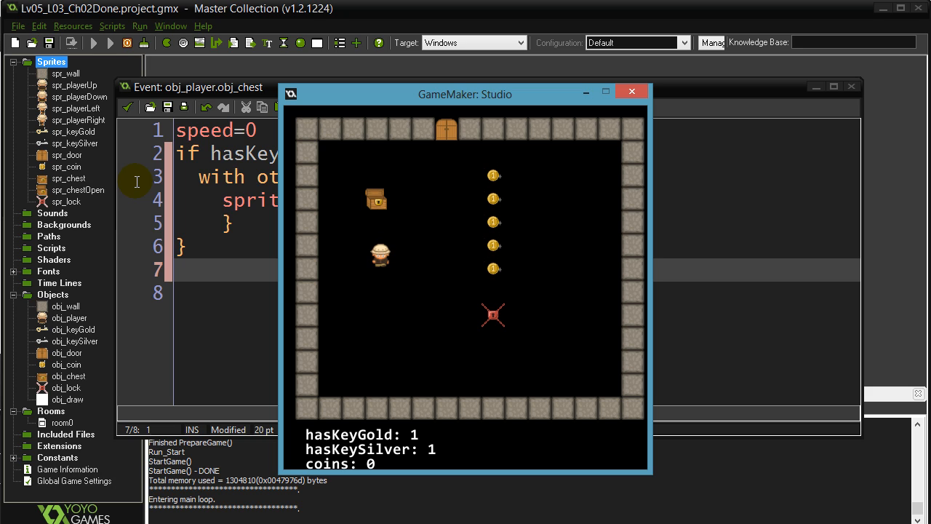
mouse_move(554, 178)
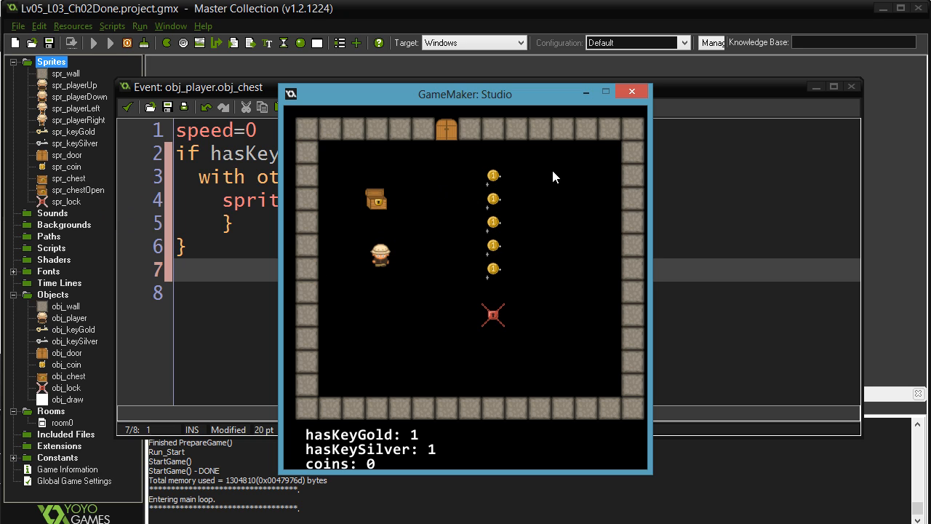
mouse_move(632, 93)
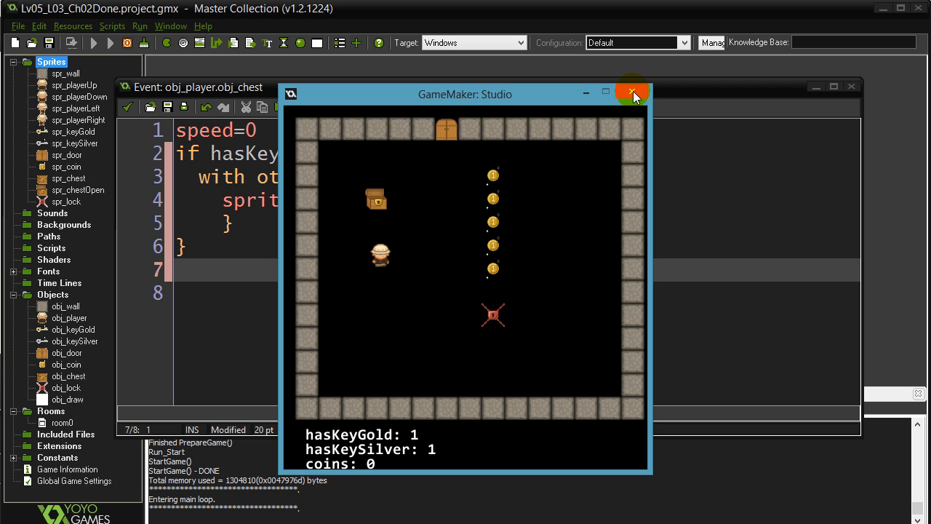
mouse_move(632, 93)
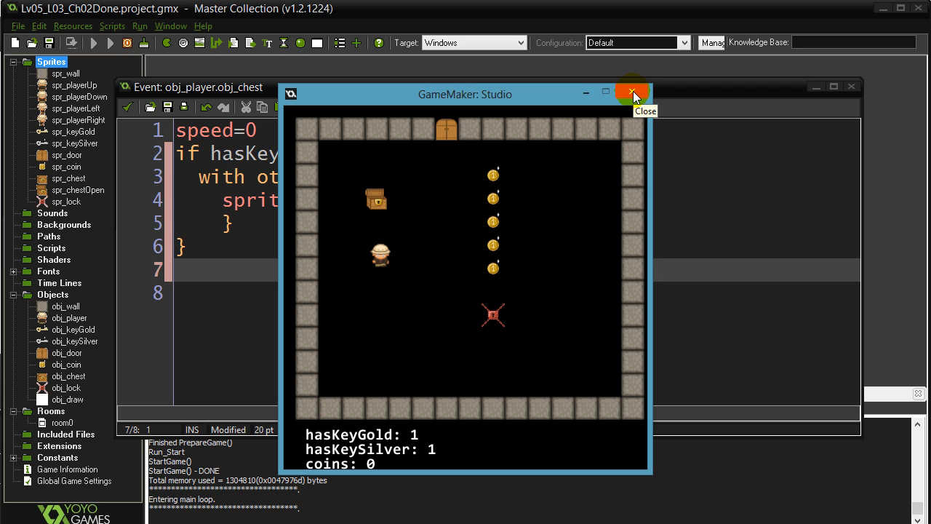
Close the test game, leave an empty else block in the chest code, then select the obj_lock collision event
left_click(632, 92)
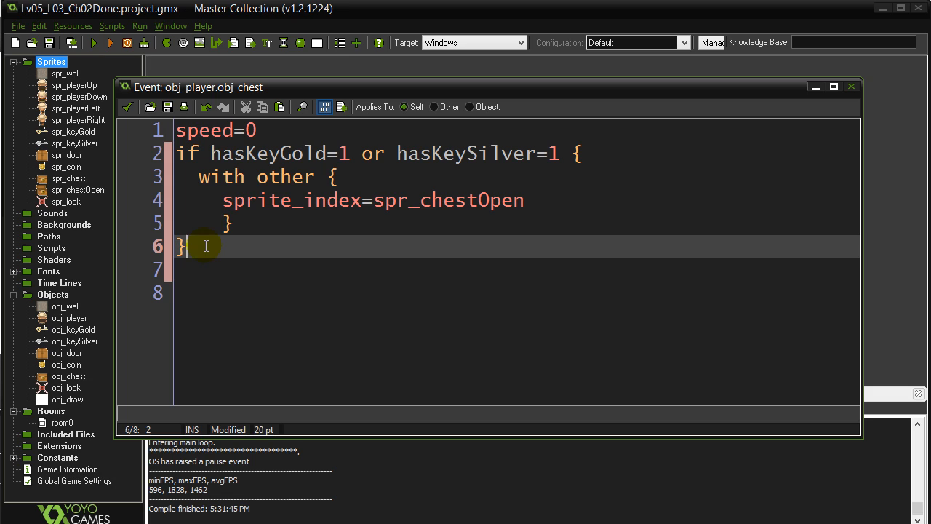
key("Return")
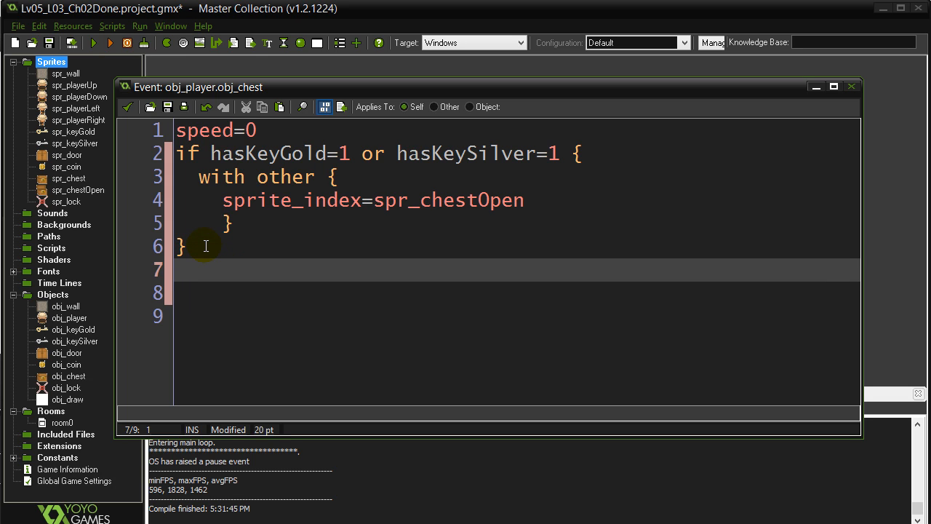
mouse_move(504, 154)
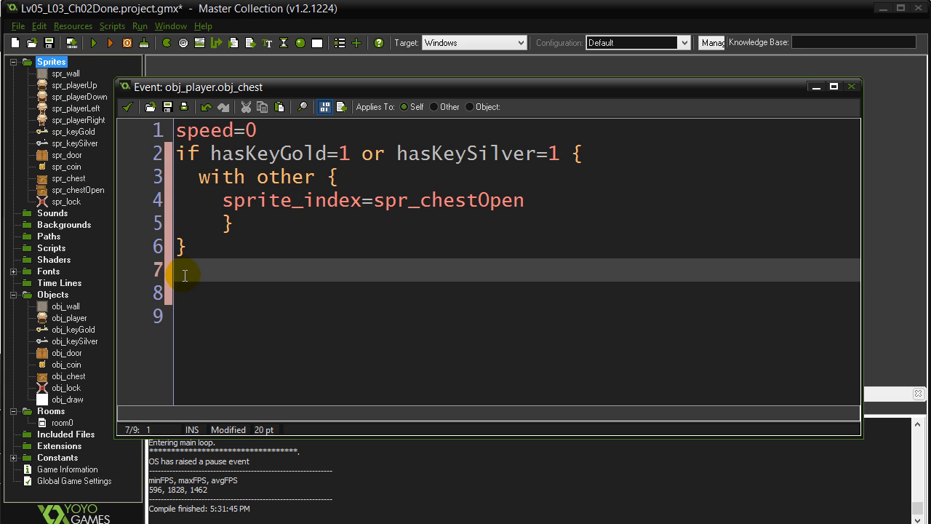
type("else {")
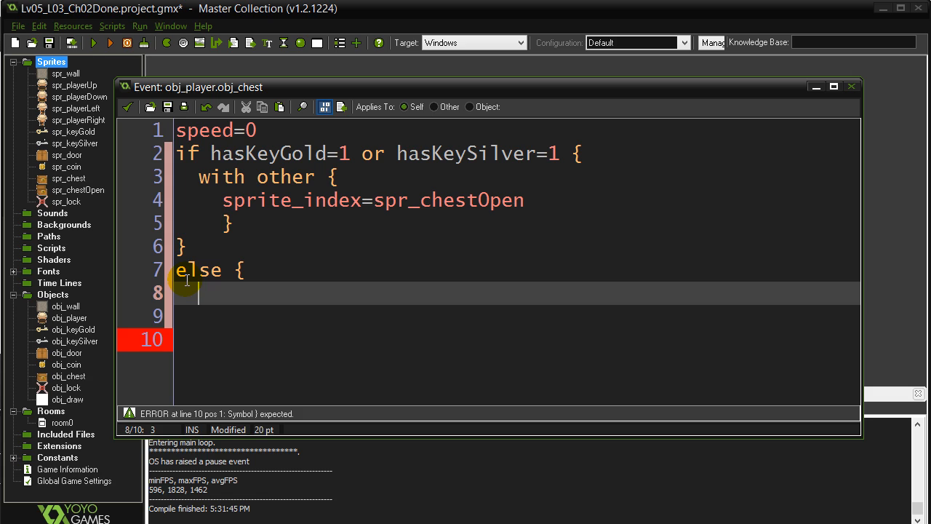
type("show_message")
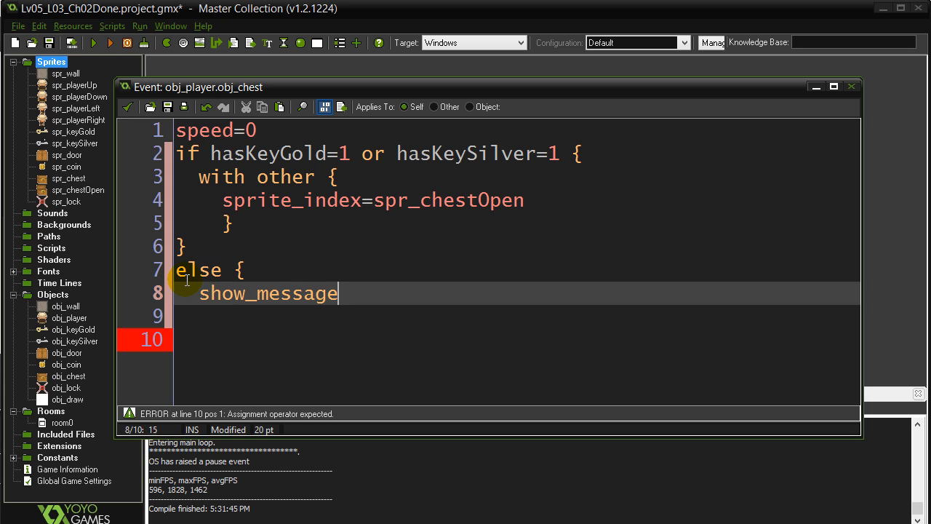
key("BackSpace")
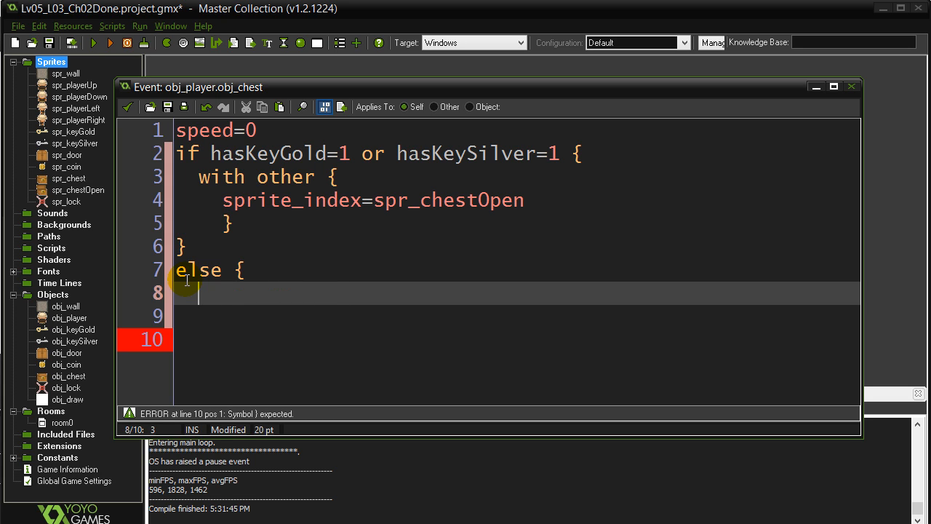
type("sound_play")
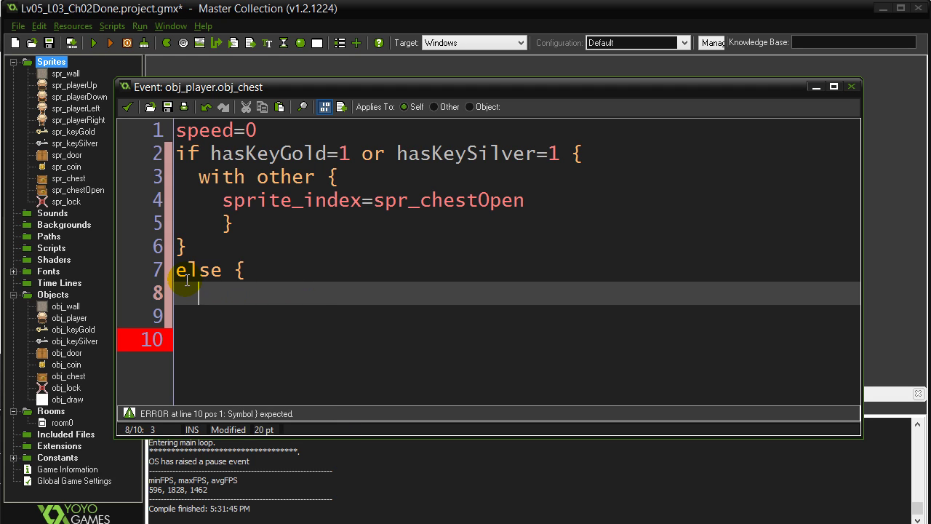
key("Backspace")
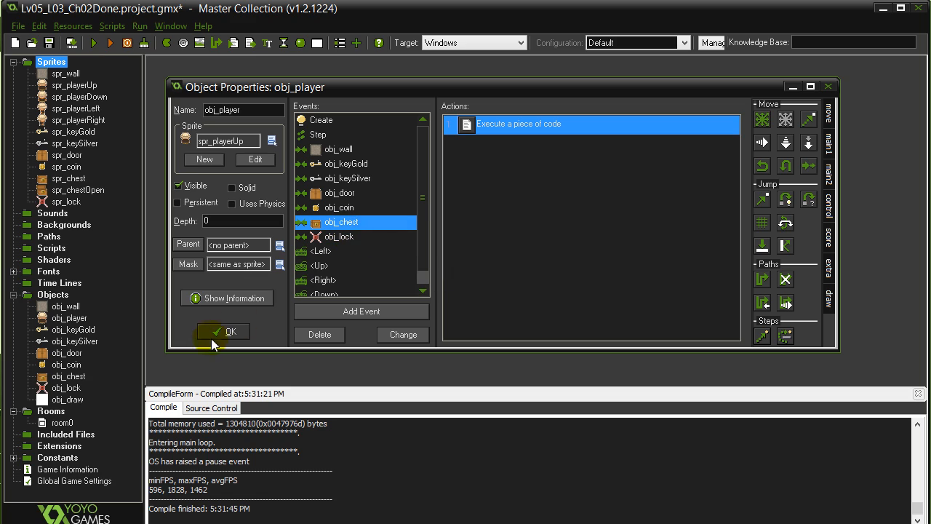
mouse_move(179, 354)
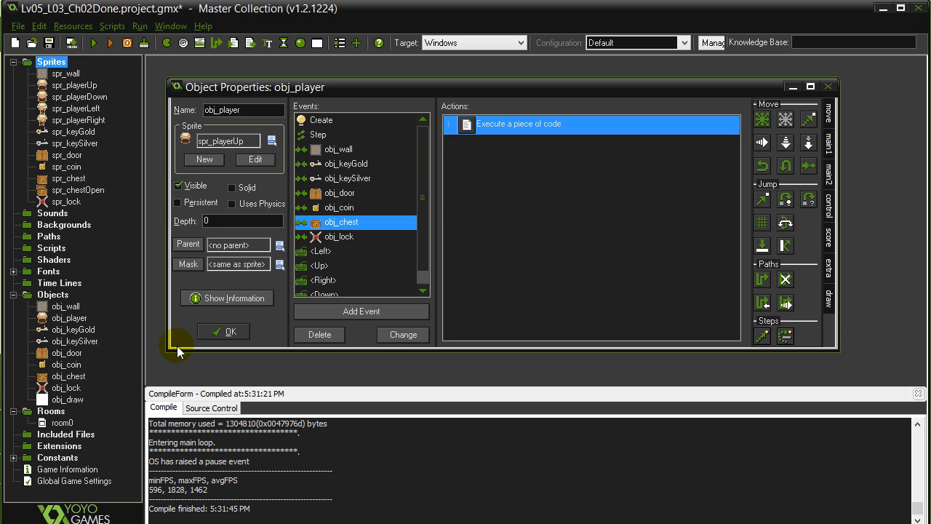
mouse_move(342, 221)
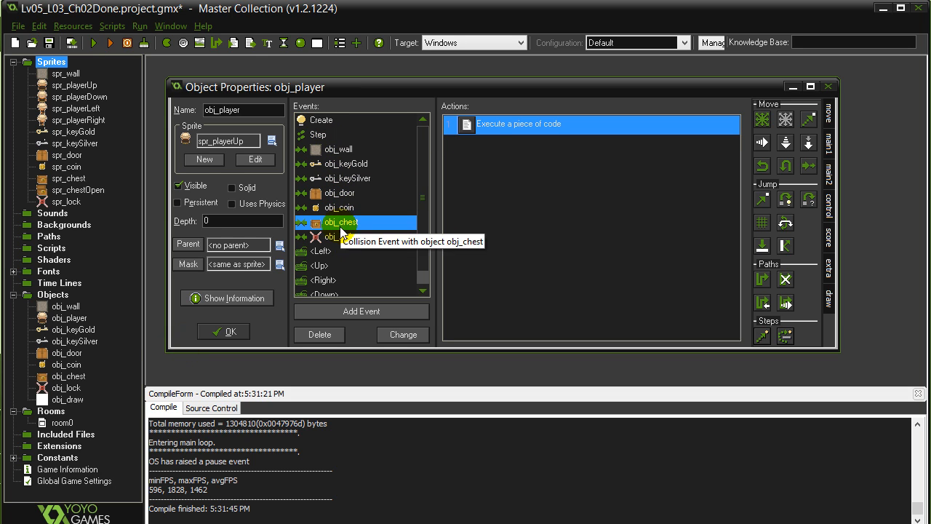
left_click(342, 236)
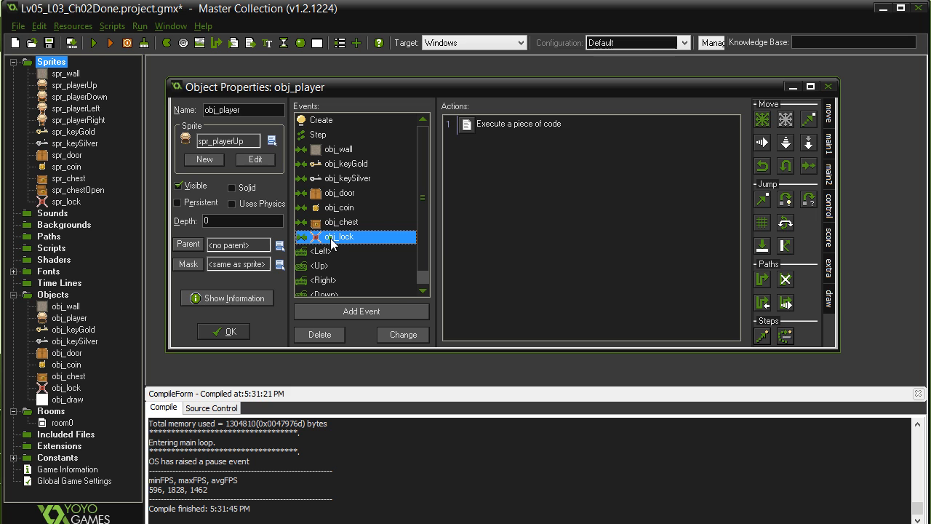
In the obj_lock collision code, add the condition if hasKeyGold=1 and hasKeySilver=1 {
double_click(518, 123)
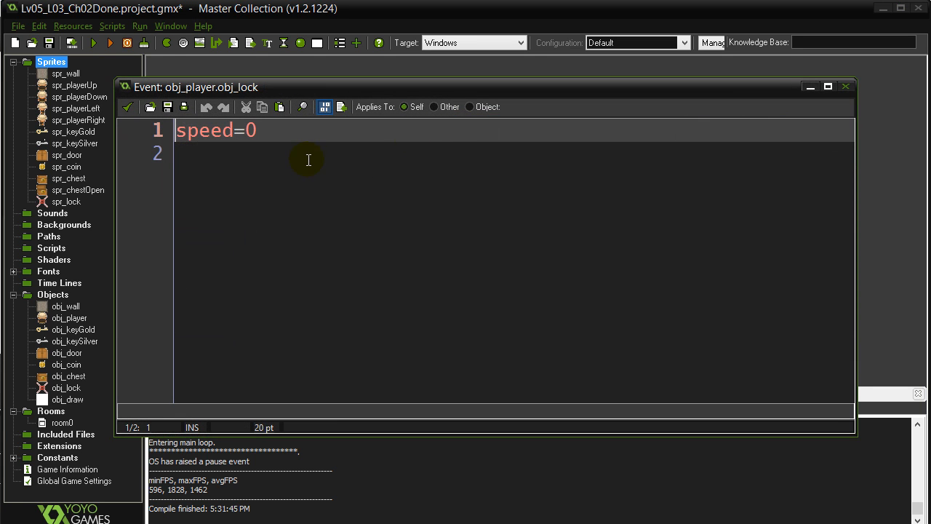
key("Return")
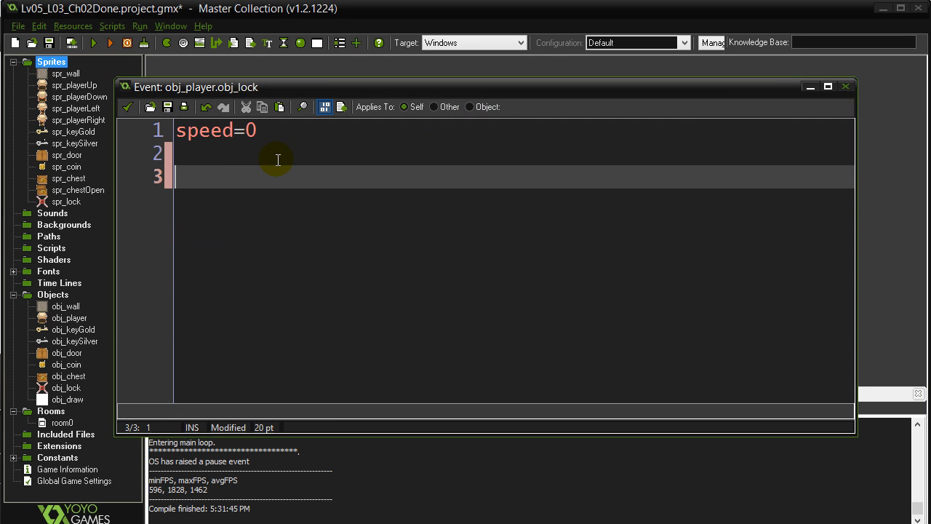
type("if hasKey")
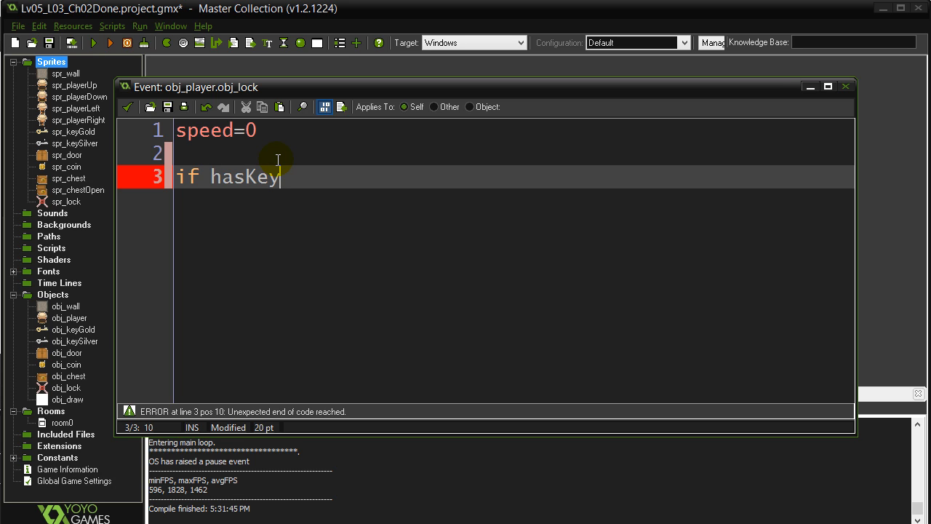
type("Gold=1 and")
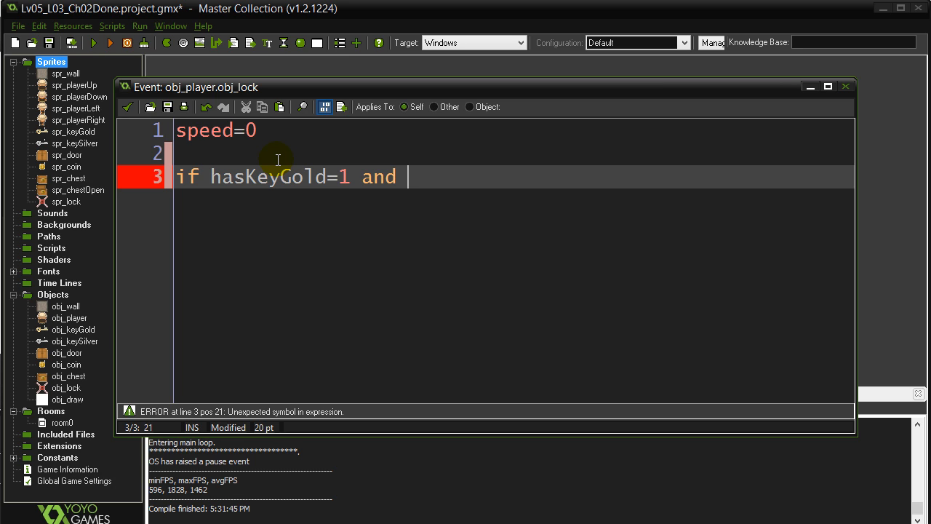
type("hasKeySilve")
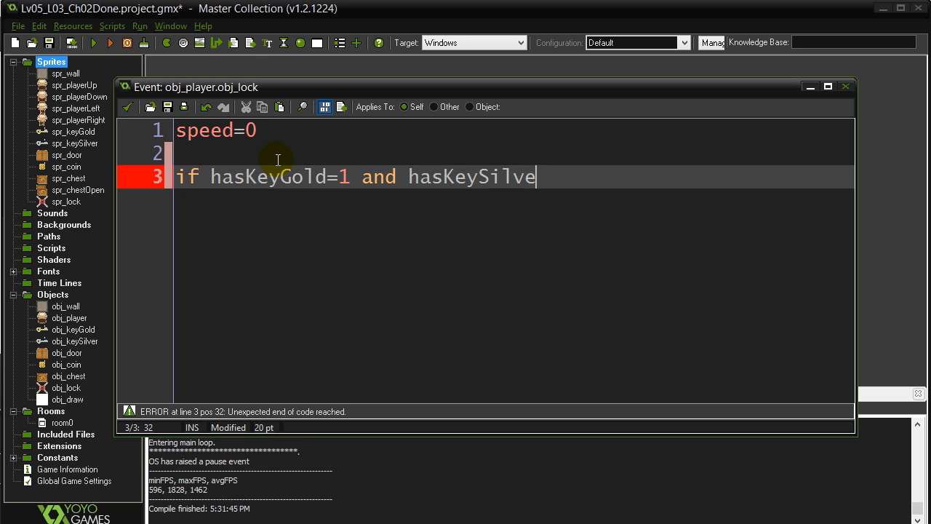
type("r=1 {")
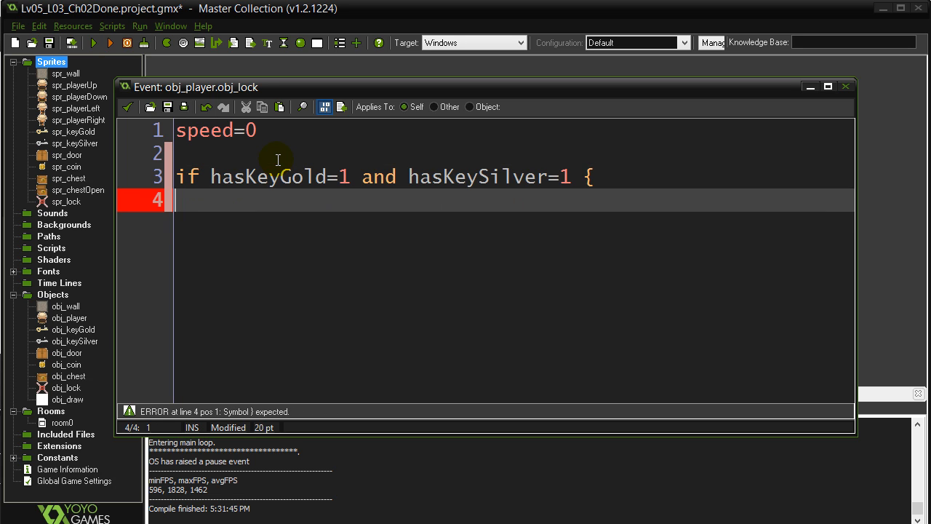
Inside it, add with other { sprite_index=spr_chestOpen } and close the block
type("with other")
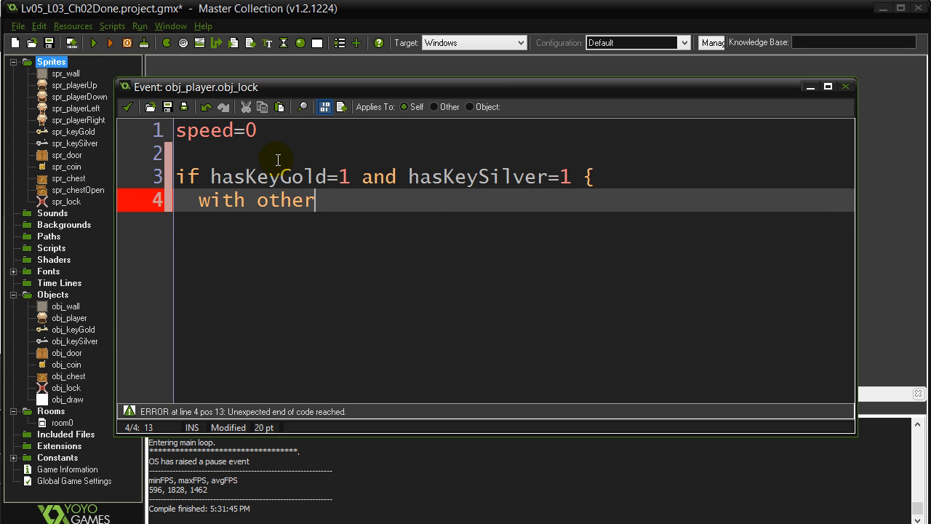
type("{")
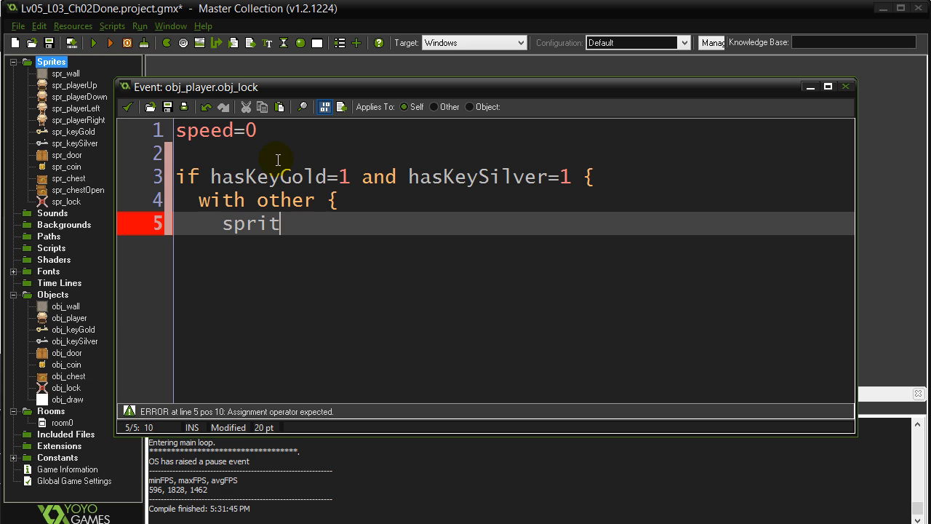
type("e_index=s")
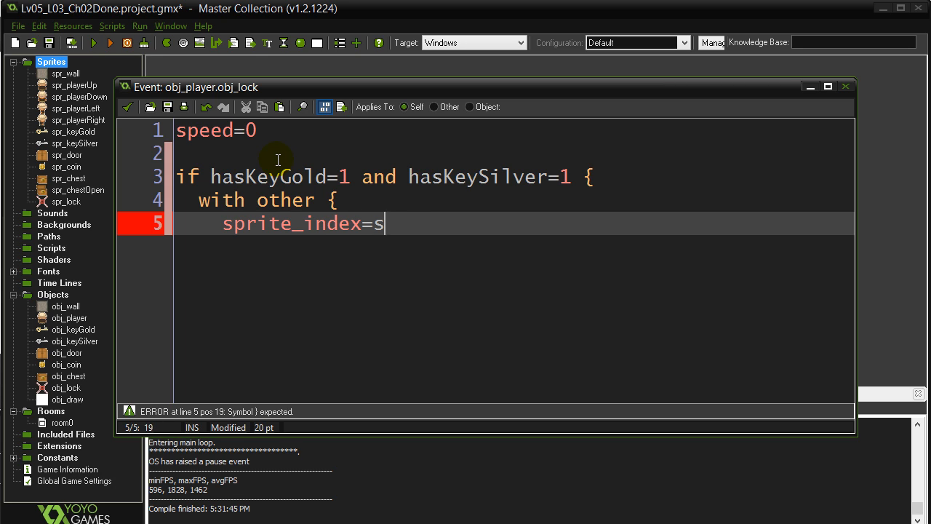
type("pr_chestOpen")
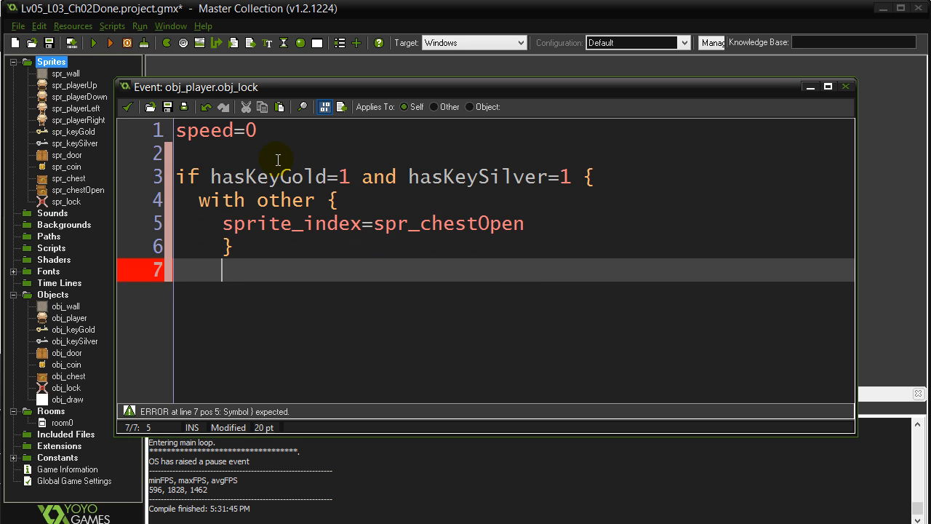
type("}")
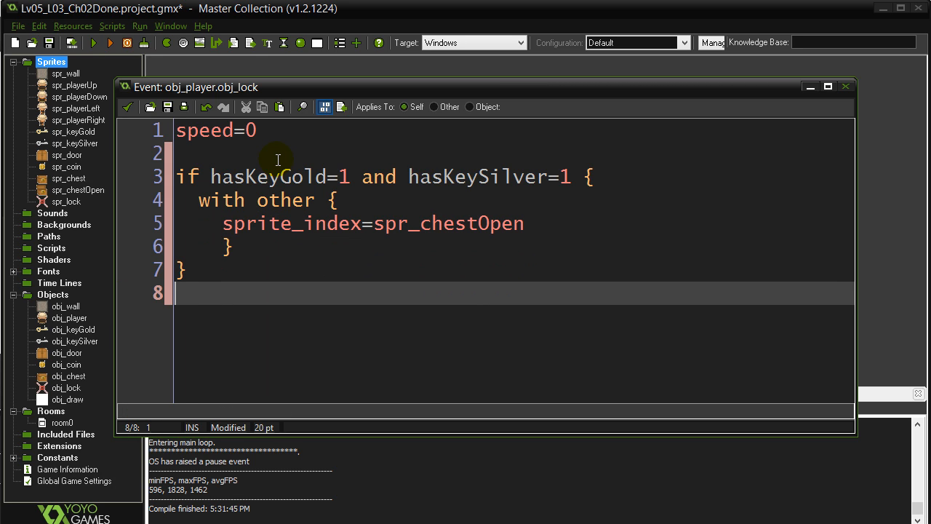
mouse_move(269, 198)
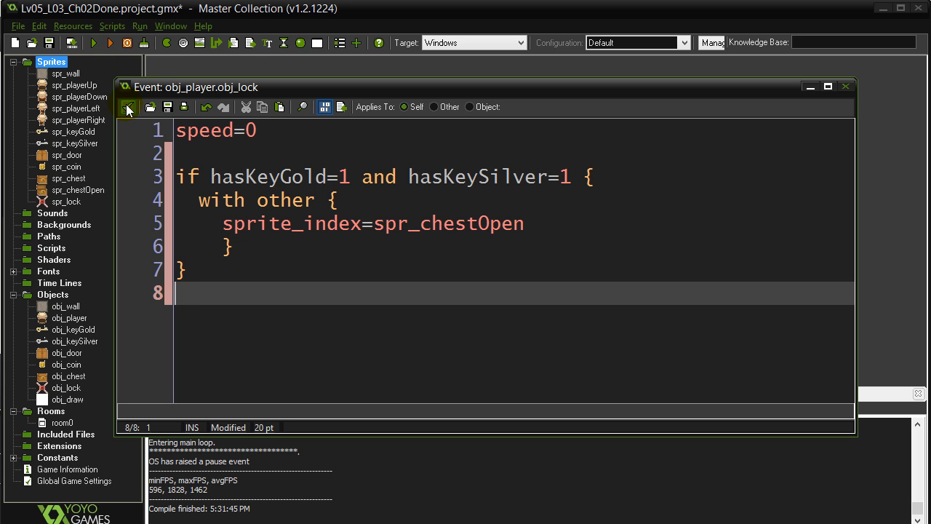
left_click(93, 44)
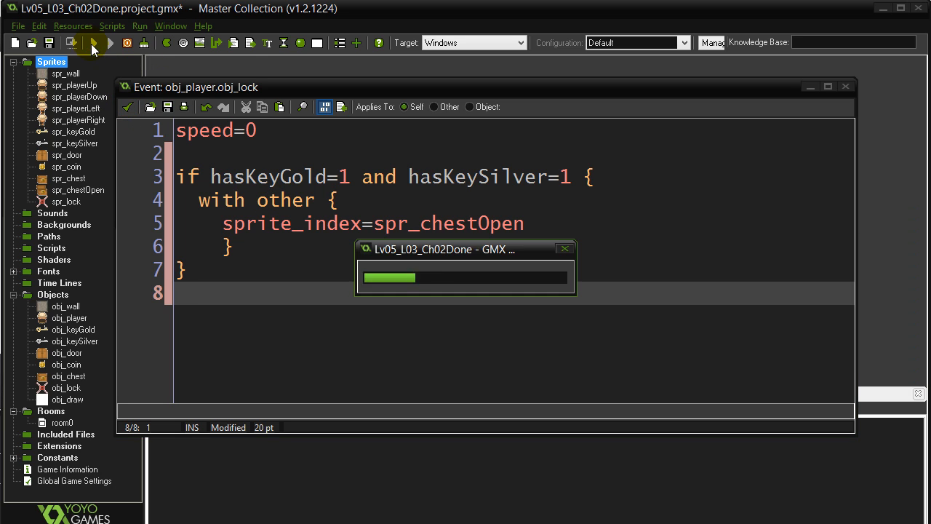
left_click(110, 43)
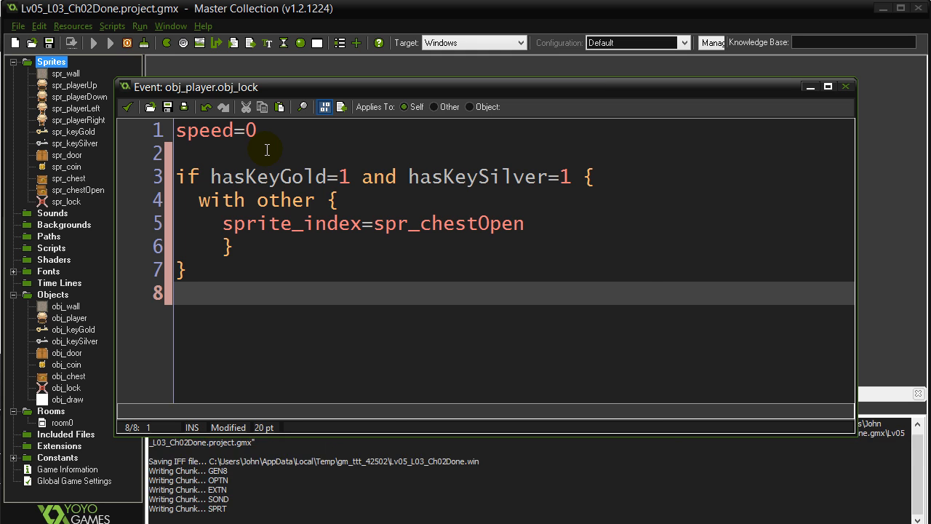
left_click(111, 42)
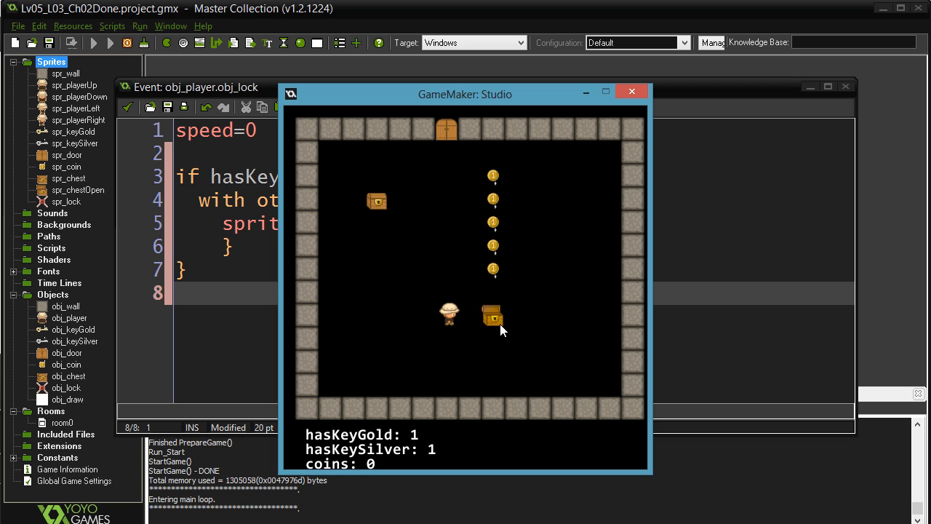
mouse_move(502, 320)
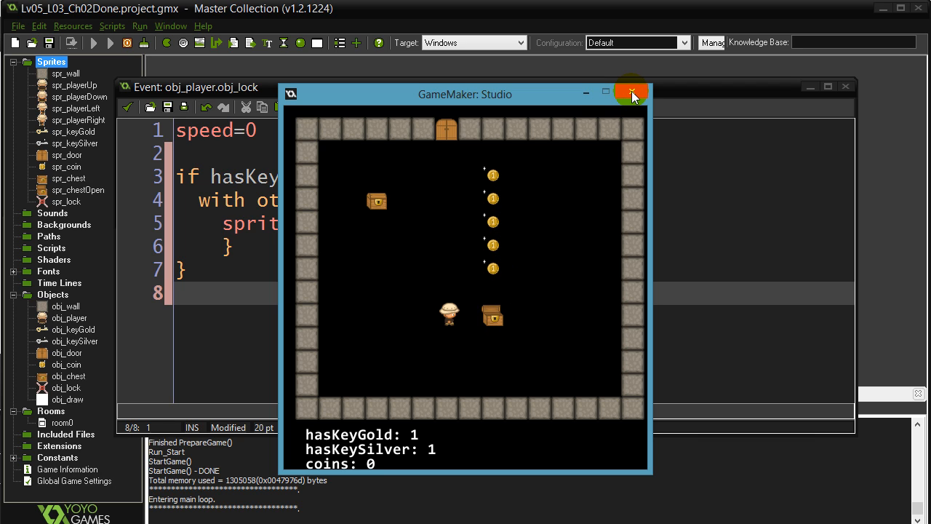
left_click(631, 93)
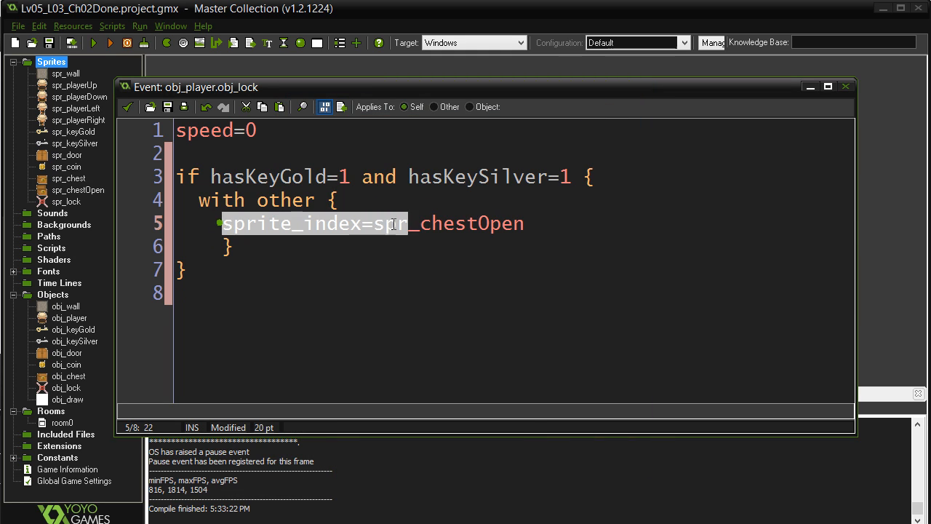
Make the lock code call instance_destroy() on the other instance, then save and close it
type("instanc")
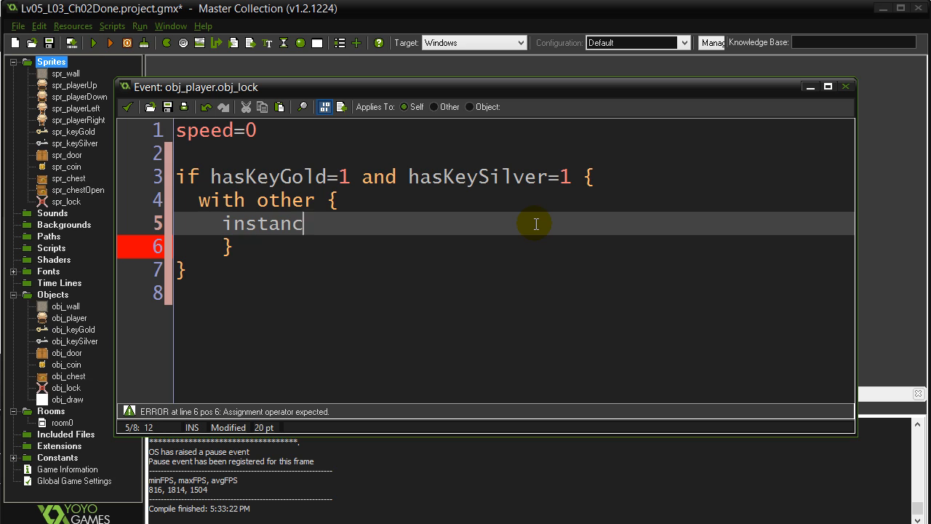
type("e_destroy()")
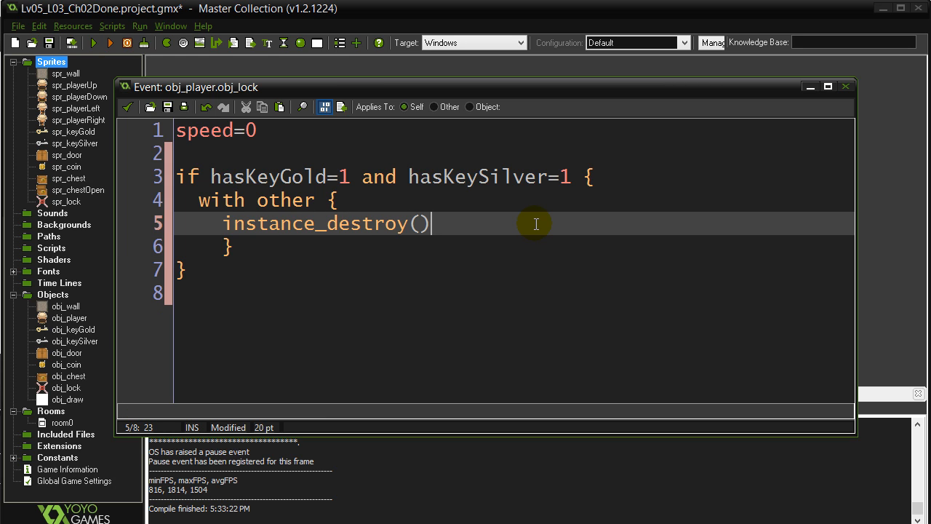
left_click(341, 247)
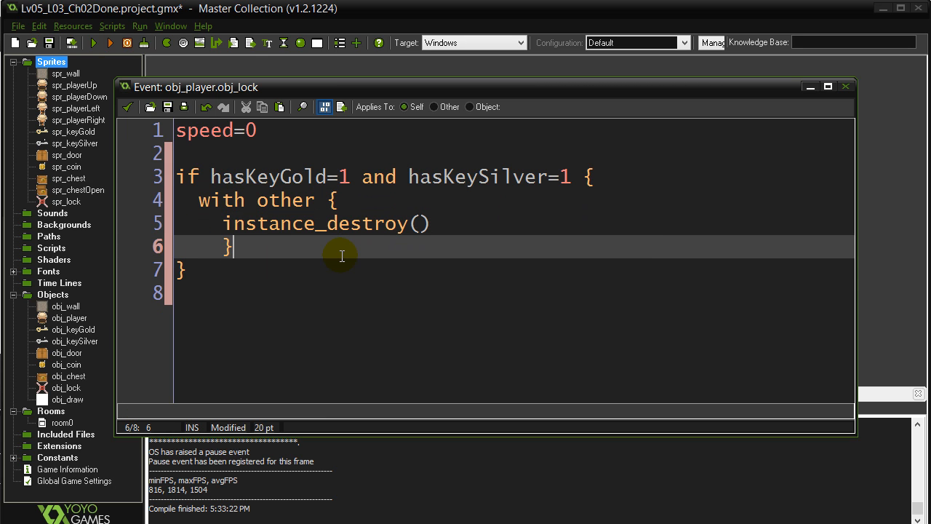
mouse_move(243, 265)
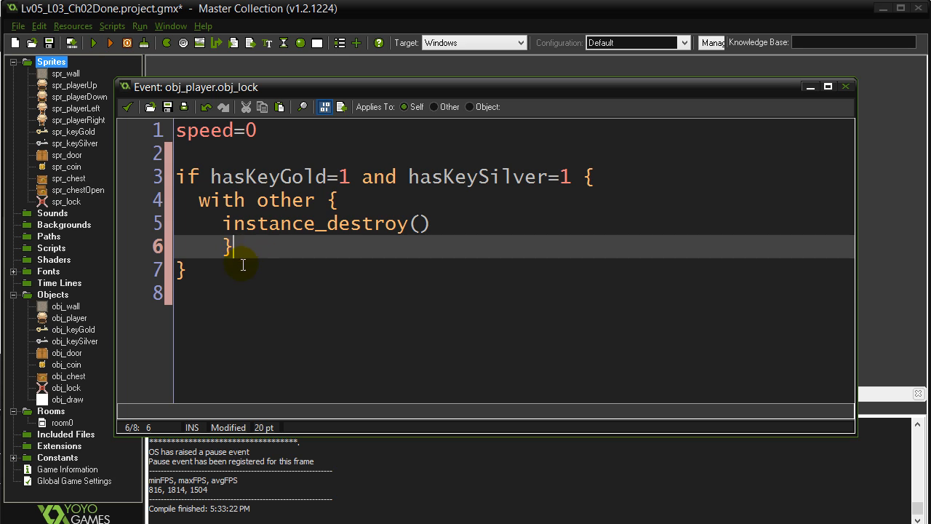
mouse_move(378, 177)
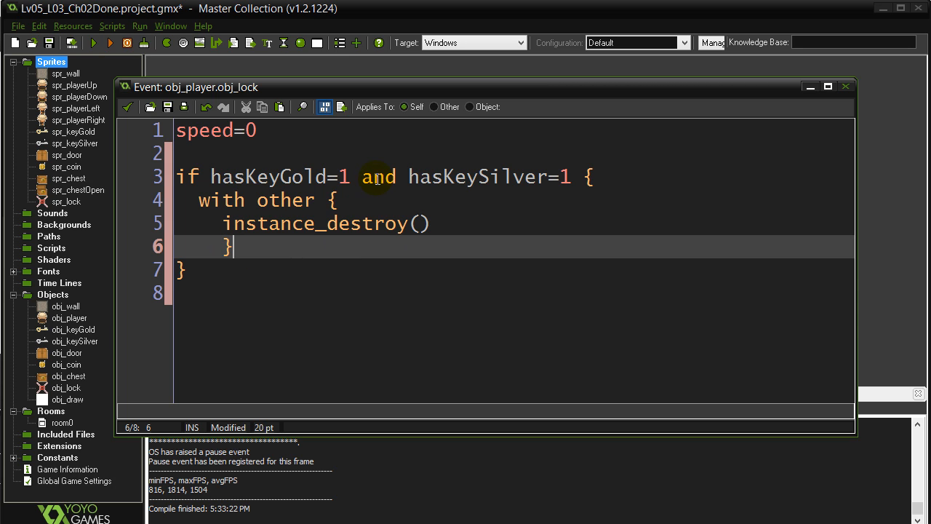
left_click(342, 201)
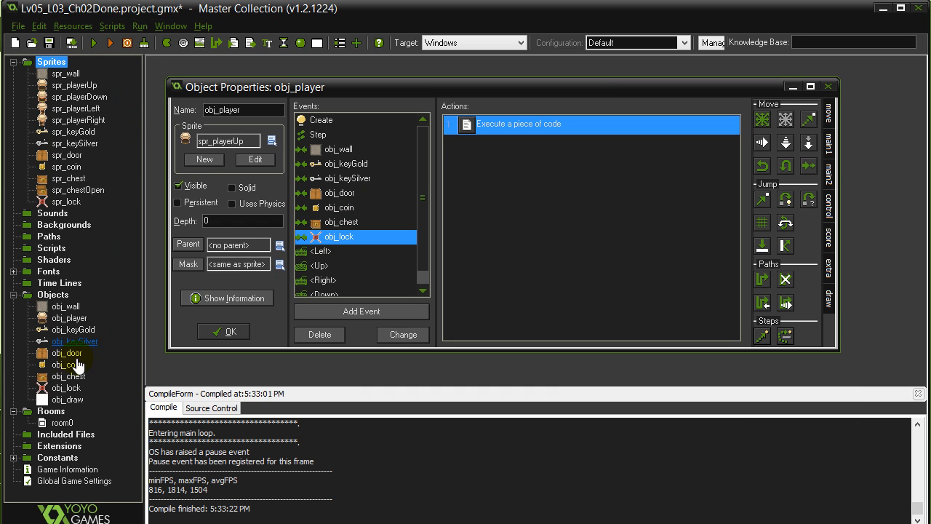
mouse_move(61, 425)
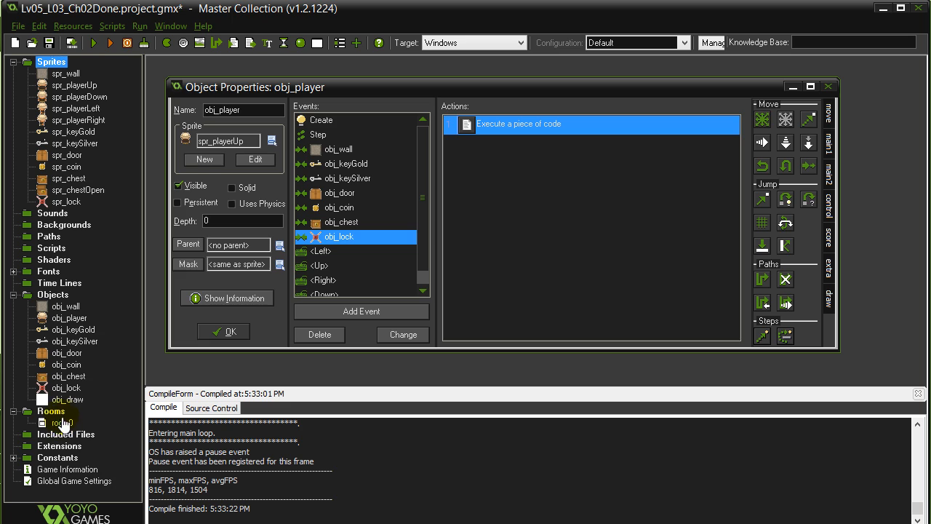
double_click(61, 423)
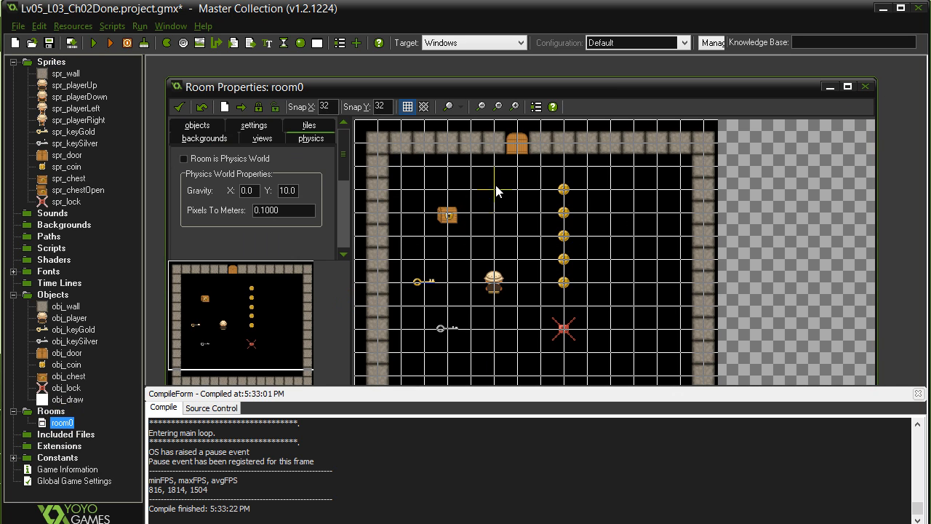
mouse_move(566, 260)
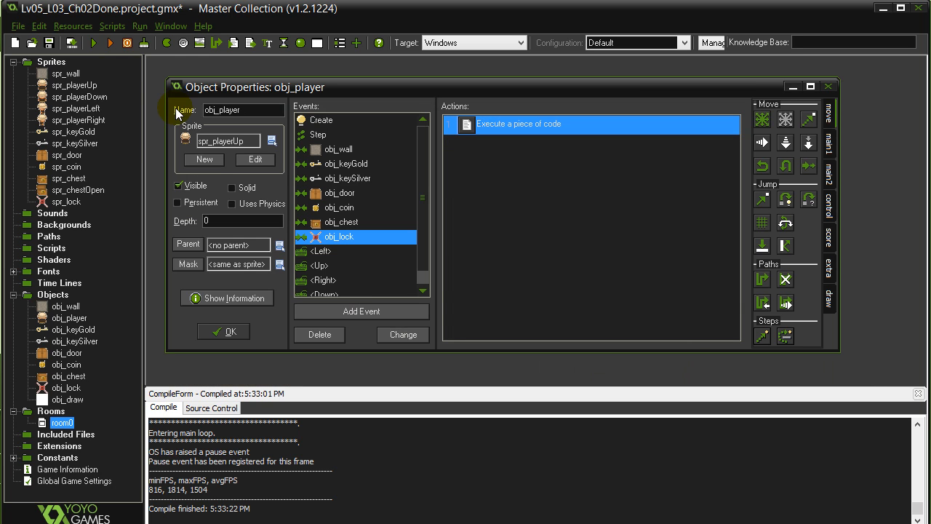
Review the player's Create code and coin collision code, closing each after reading
left_click(320, 120)
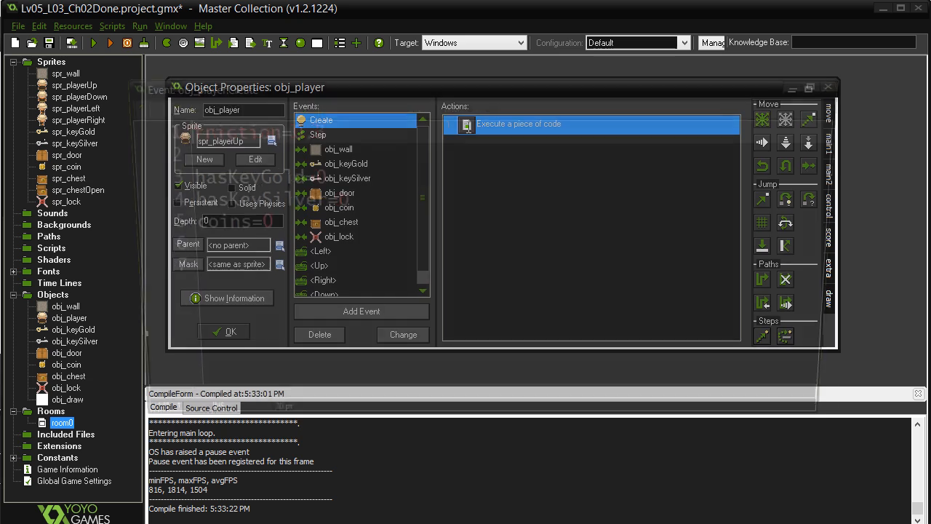
double_click(589, 123)
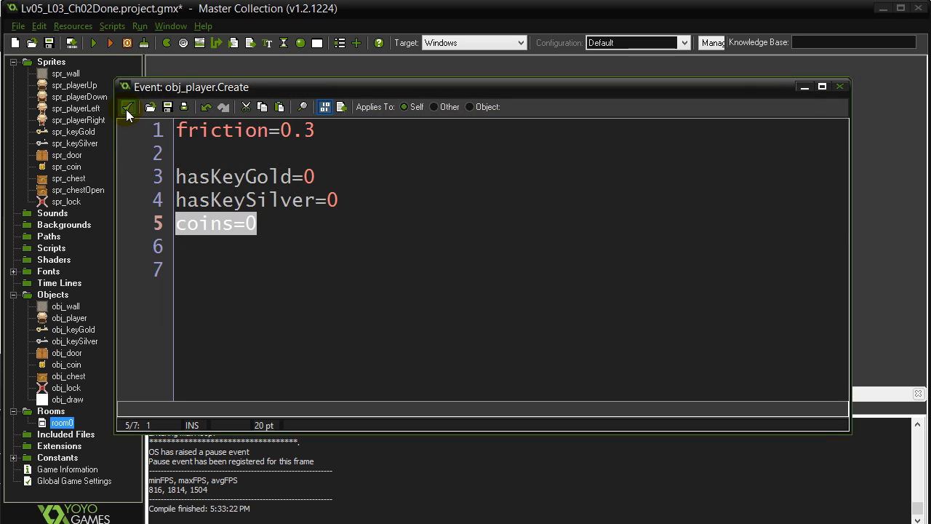
mouse_move(128, 107)
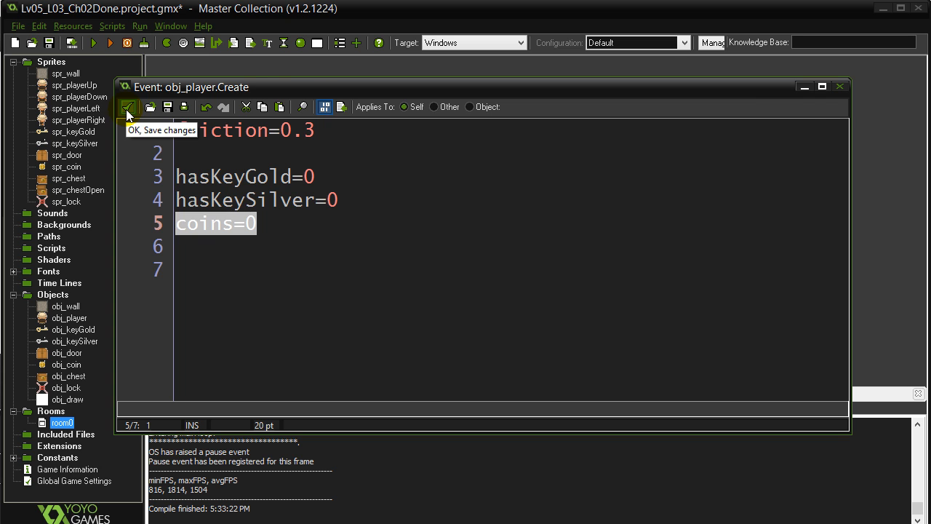
left_click(128, 108)
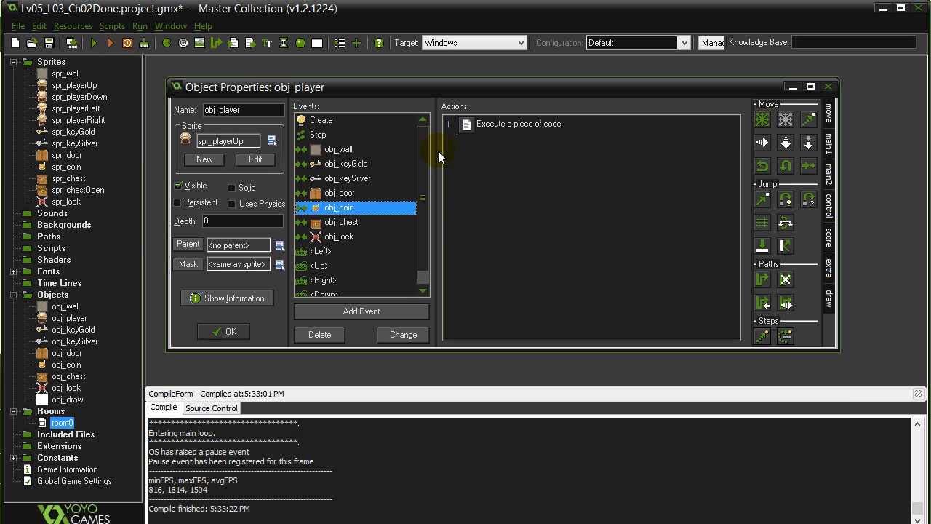
double_click(518, 124)
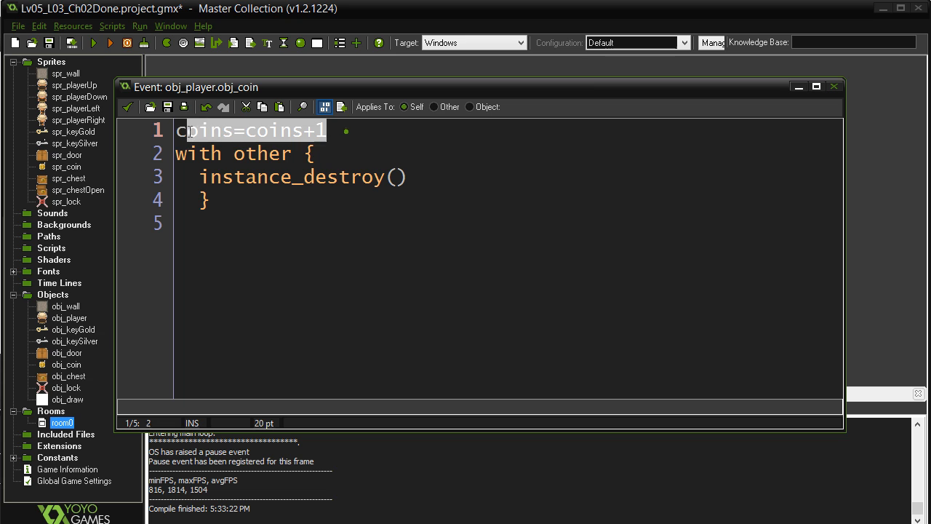
left_click(167, 130)
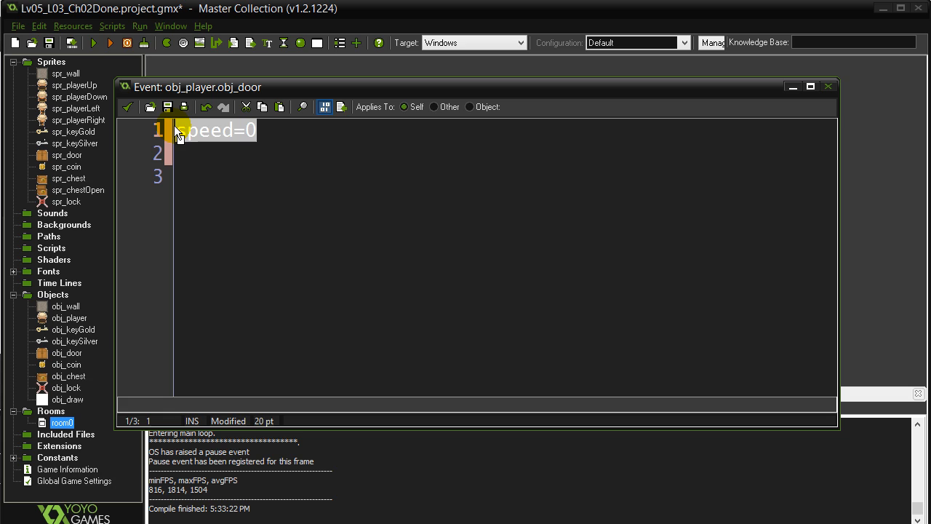
Start an if statement on a new line below speed=0 in the door collision code
left_click(192, 154)
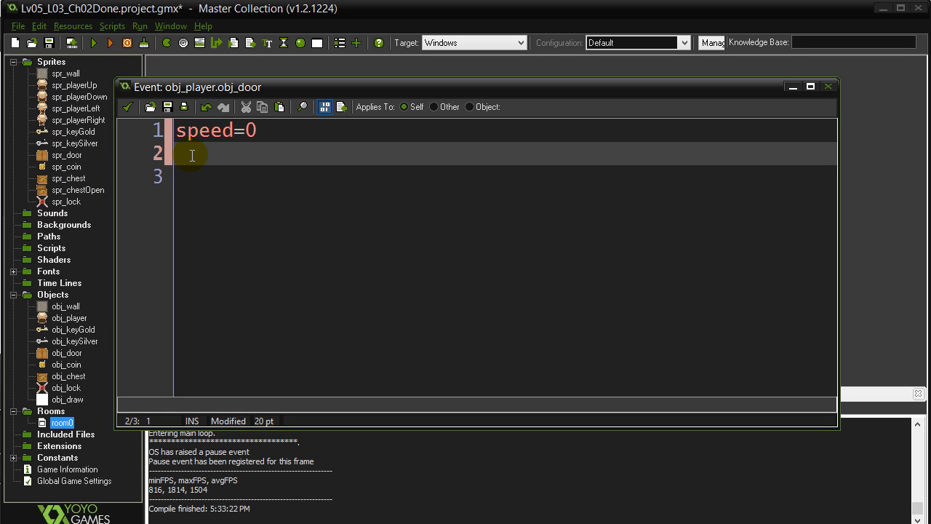
key("Return")
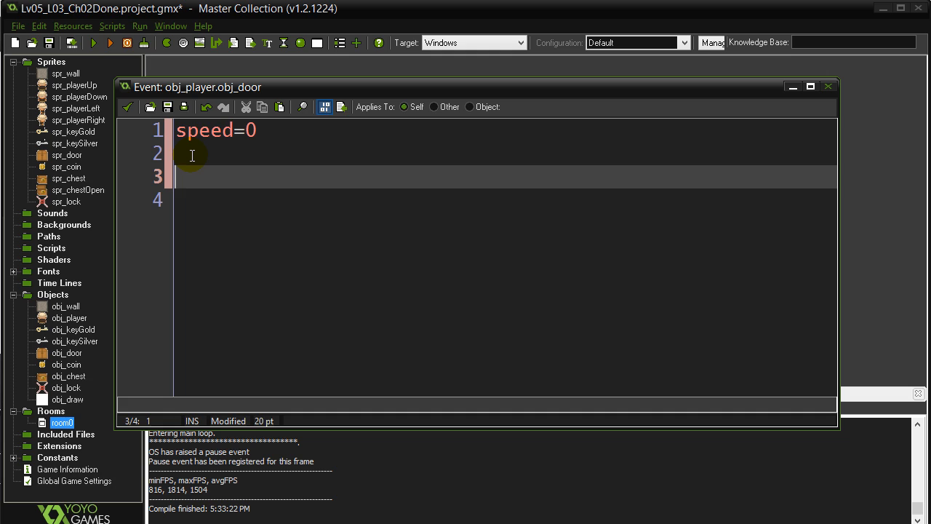
type("if")
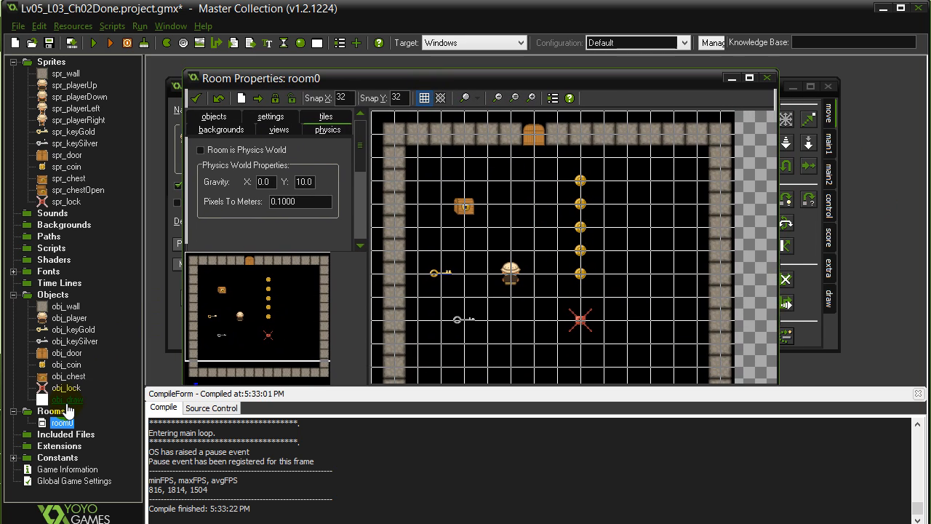
Reopen obj_player's obj_door collision code and write the coins=5 and part of the condition
double_click(66, 354)
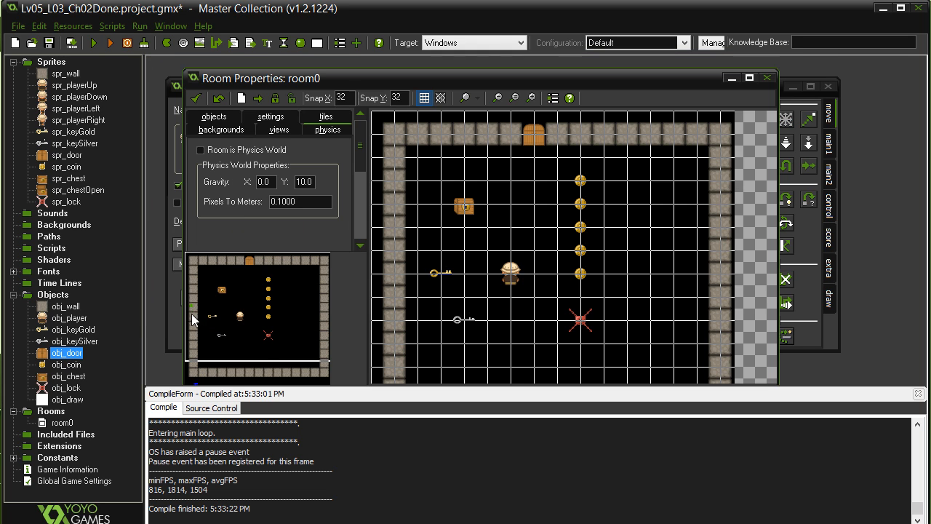
double_click(70, 317)
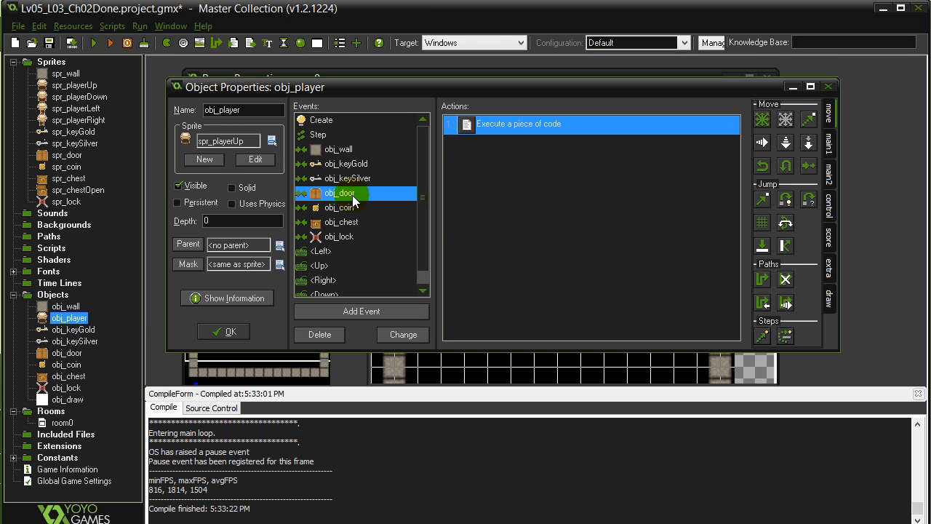
double_click(591, 124)
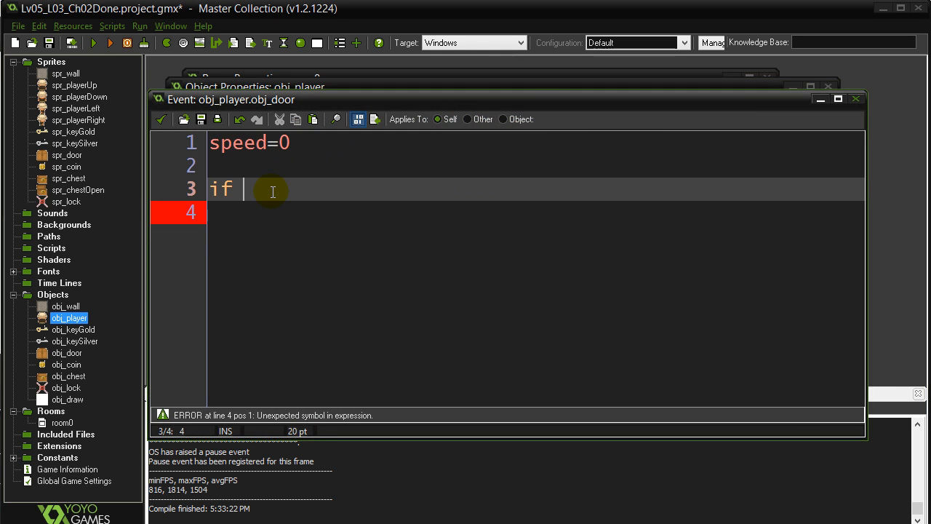
type("coin")
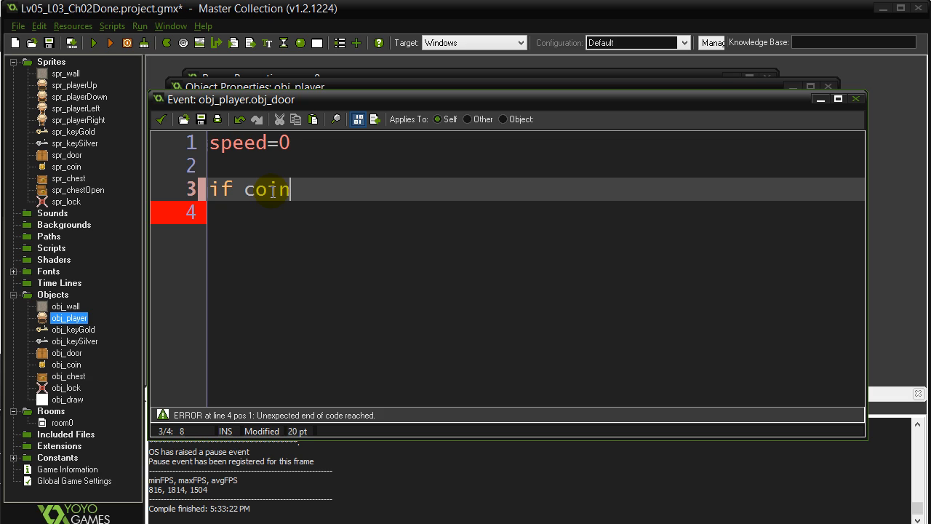
type("s=5")
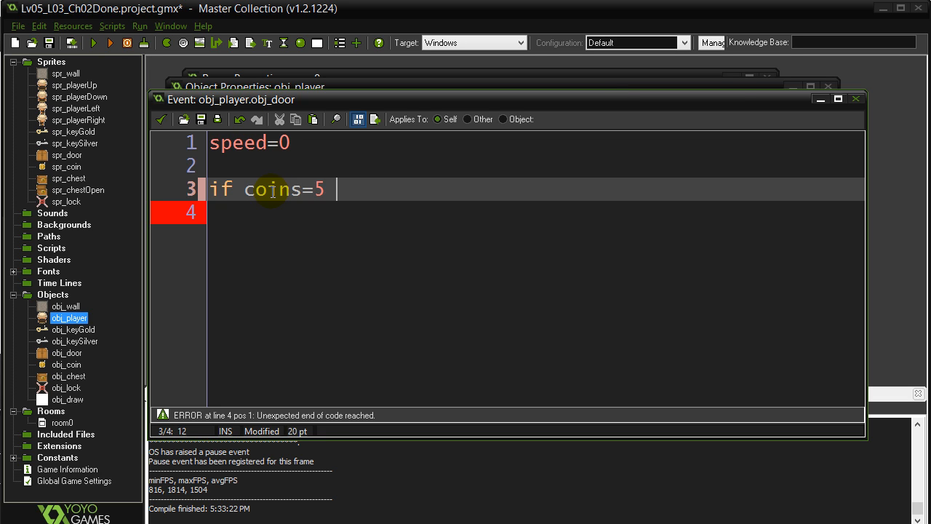
type("and")
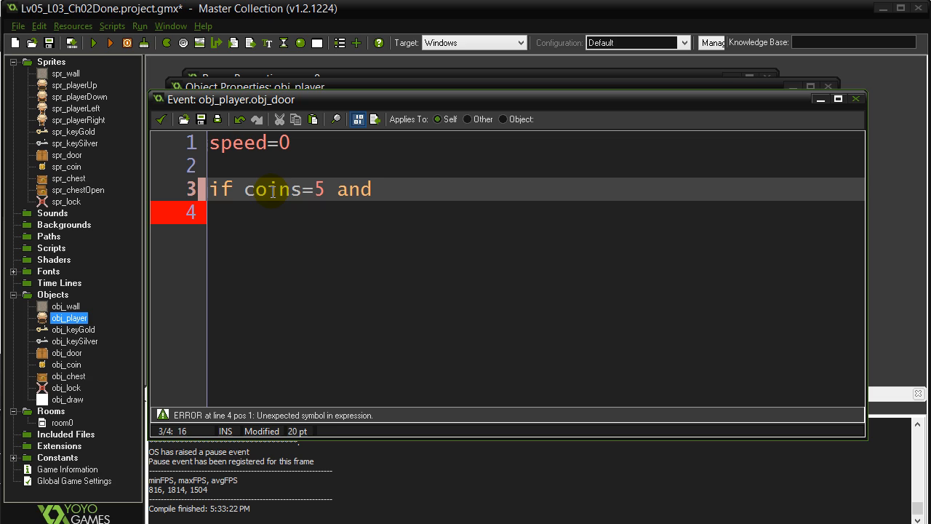
Complete the condition with hasKeyGold=1 or hasKeySilver=1 and close the empty block
type("hasKe")
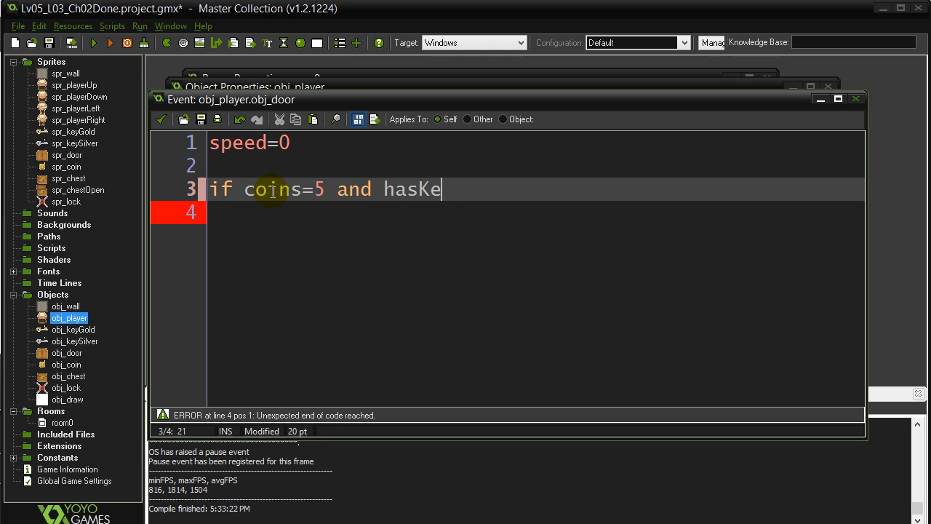
type("yGol")
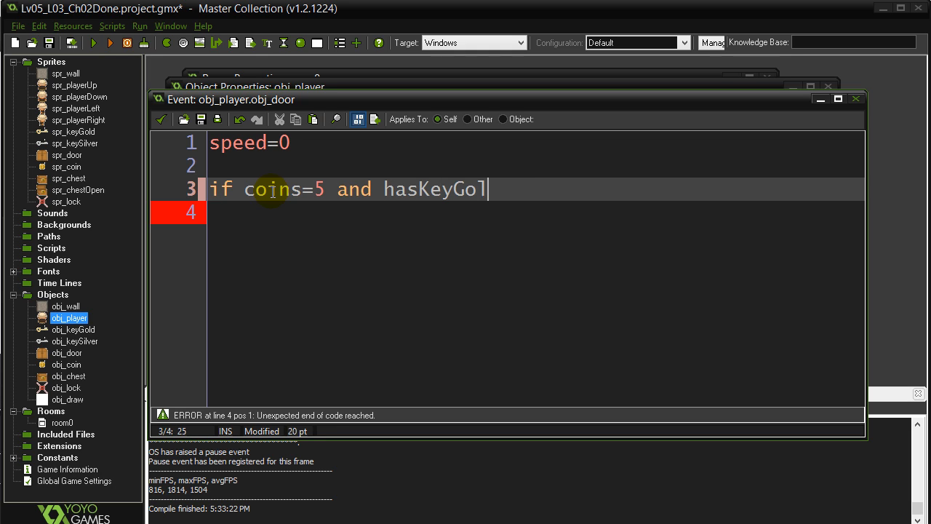
type("d=1 or ha")
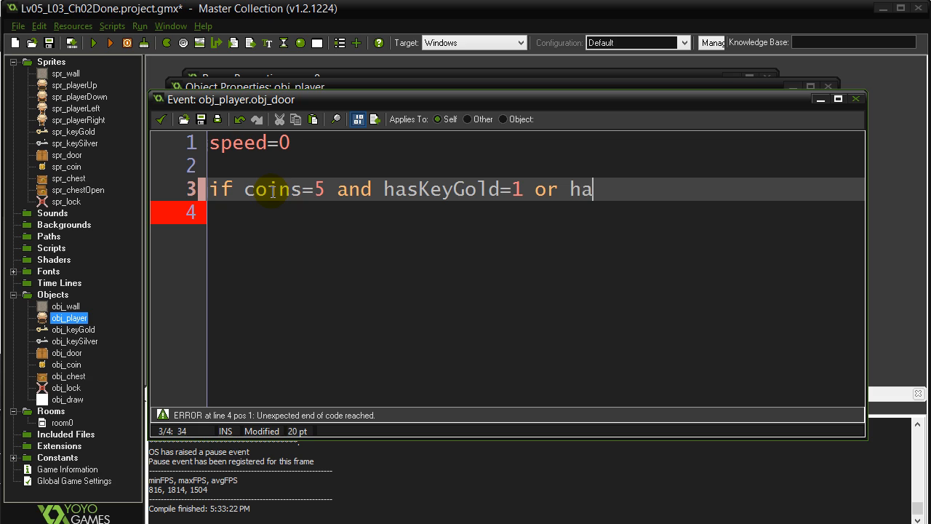
type("sKey")
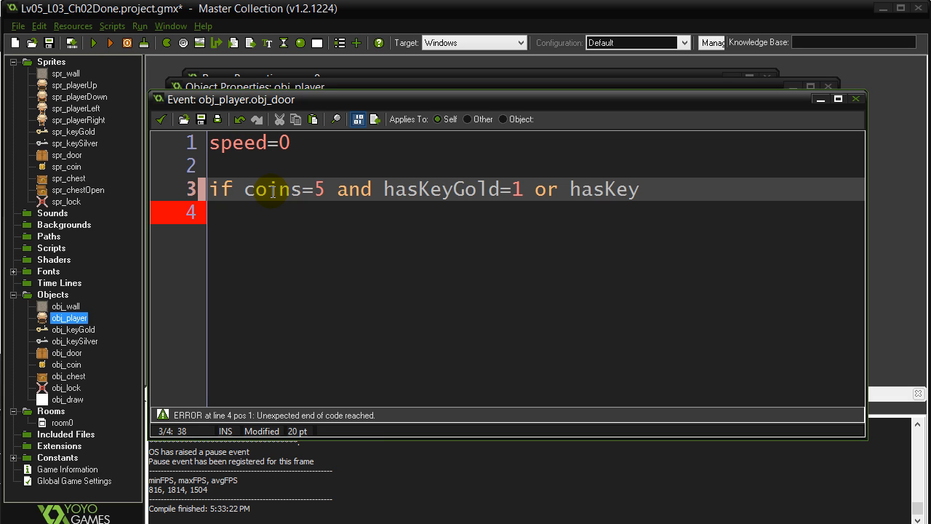
type("Sio")
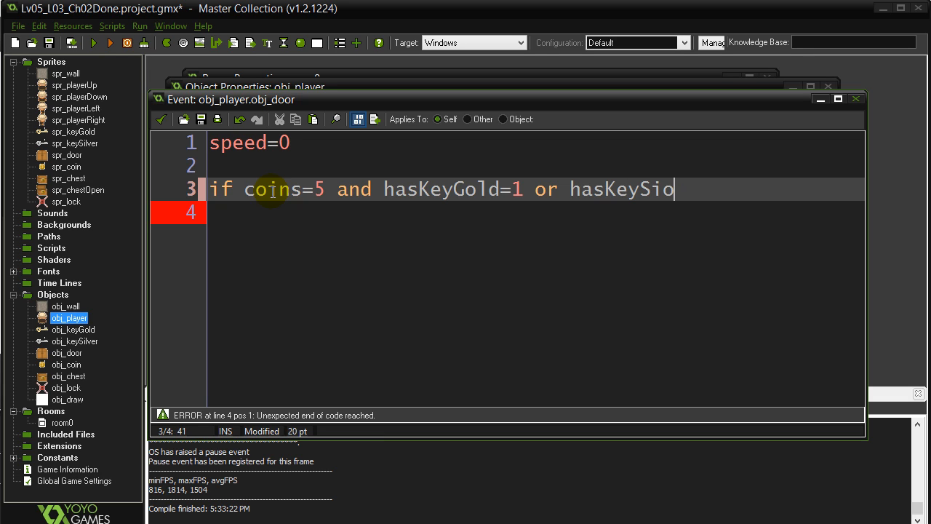
type("lver=1 {")
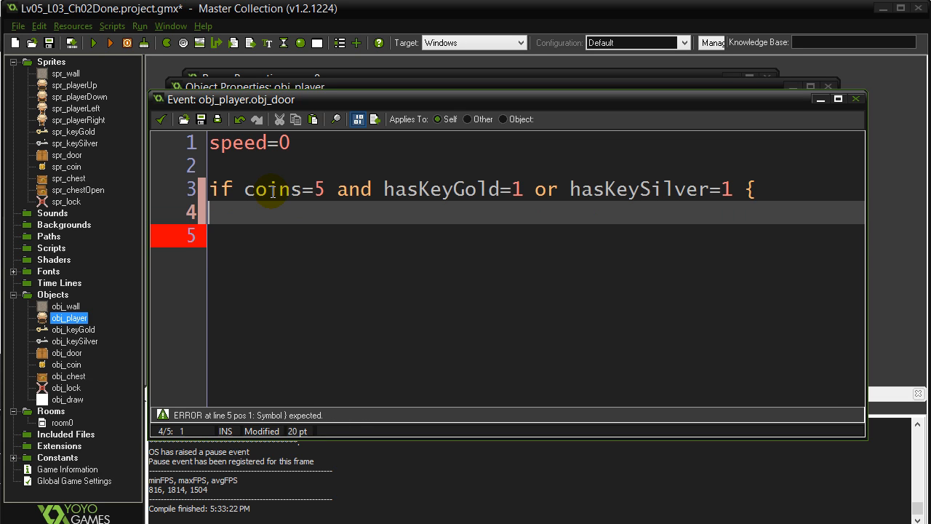
type("}")
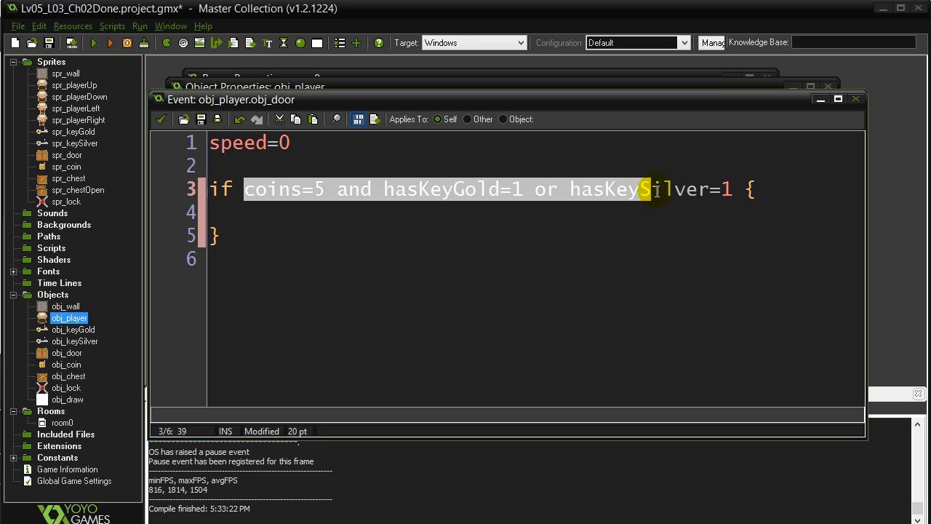
Examine the coins=5, hasKeyGold=1 and hasKeySilver=1 parts of the door condition
left_click(407, 212)
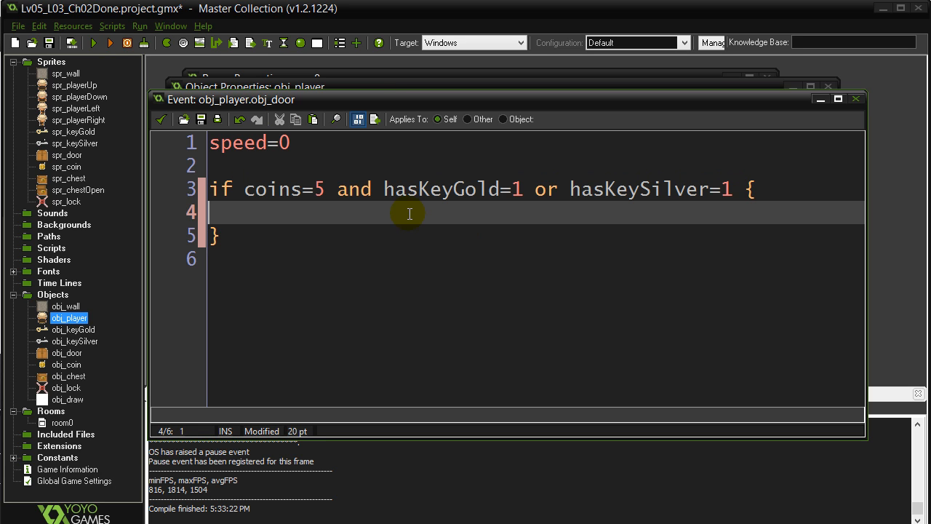
mouse_move(268, 213)
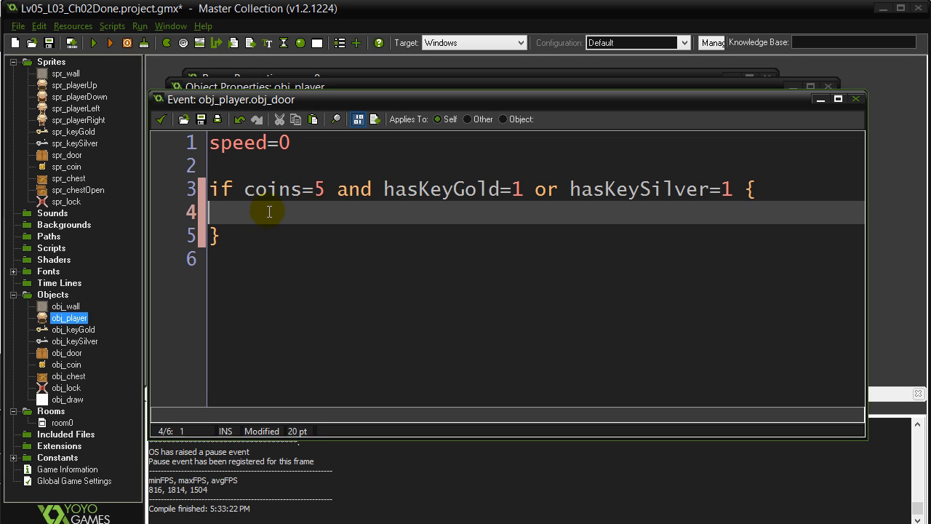
left_click_drag(245, 189, 494, 189)
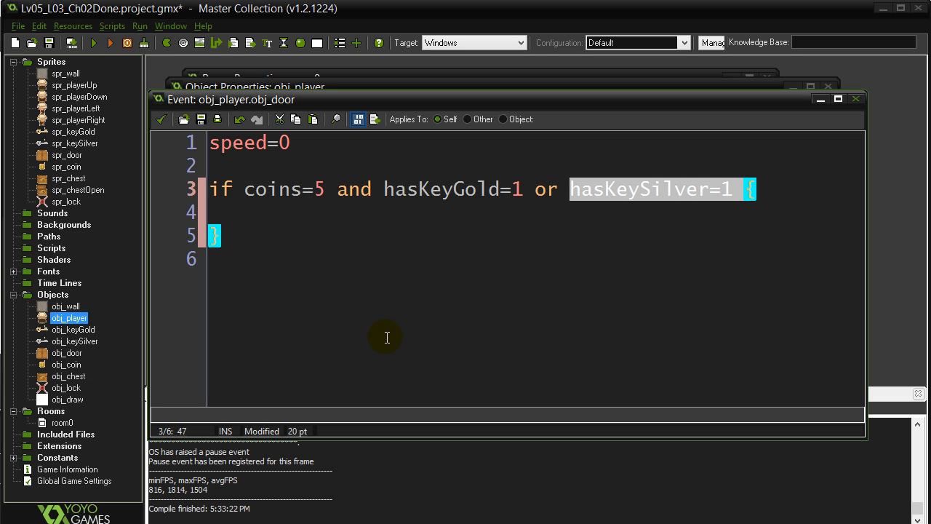
mouse_move(386, 190)
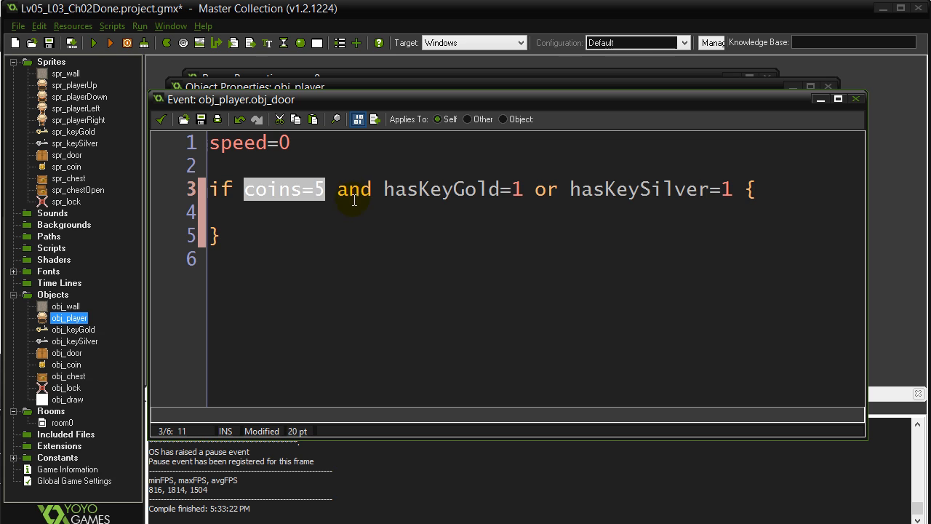
double_click(444, 189)
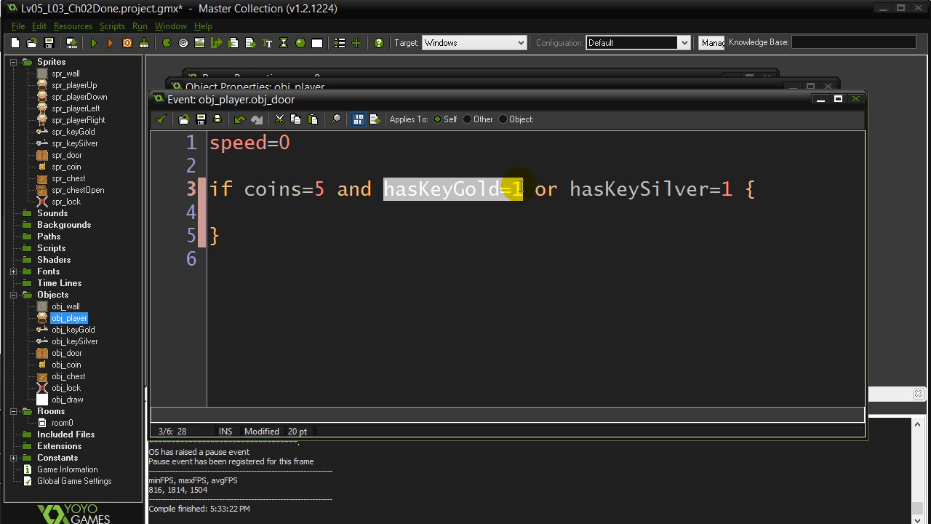
left_click_drag(521, 189, 731, 189)
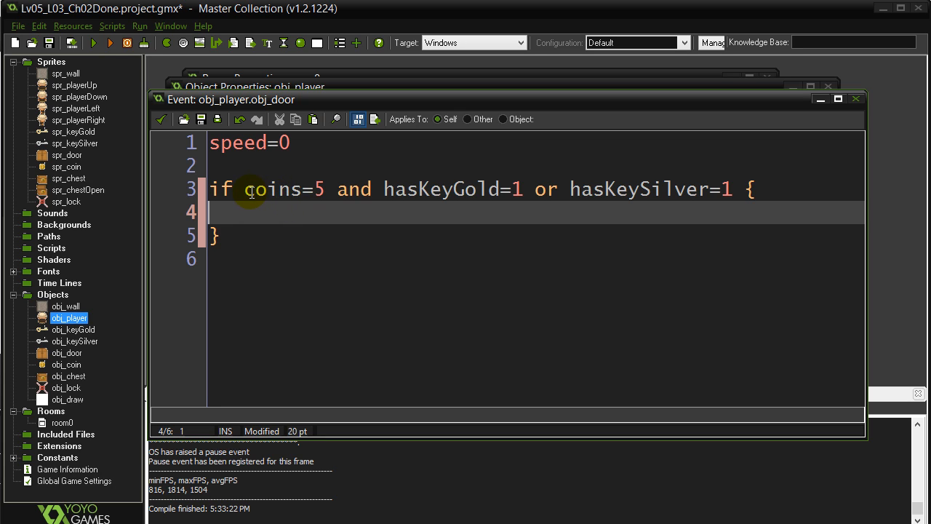
left_click(247, 189)
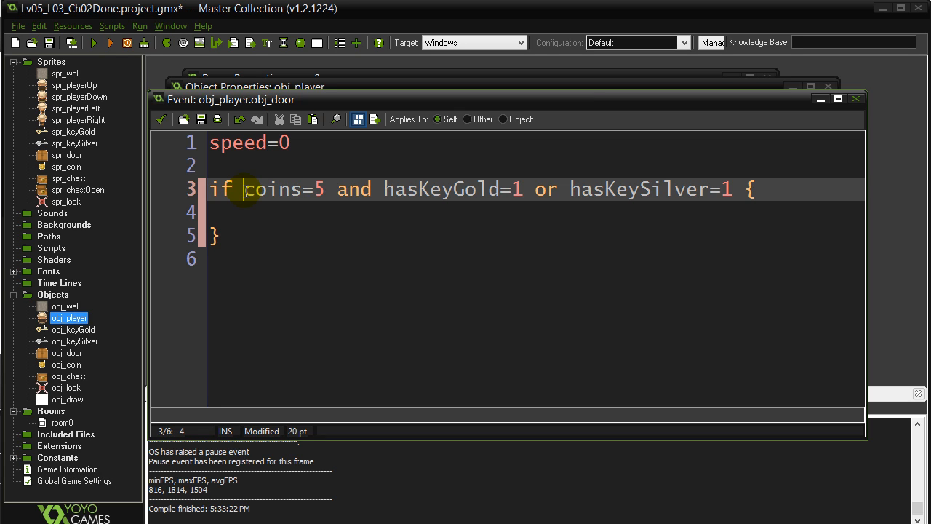
mouse_move(392, 247)
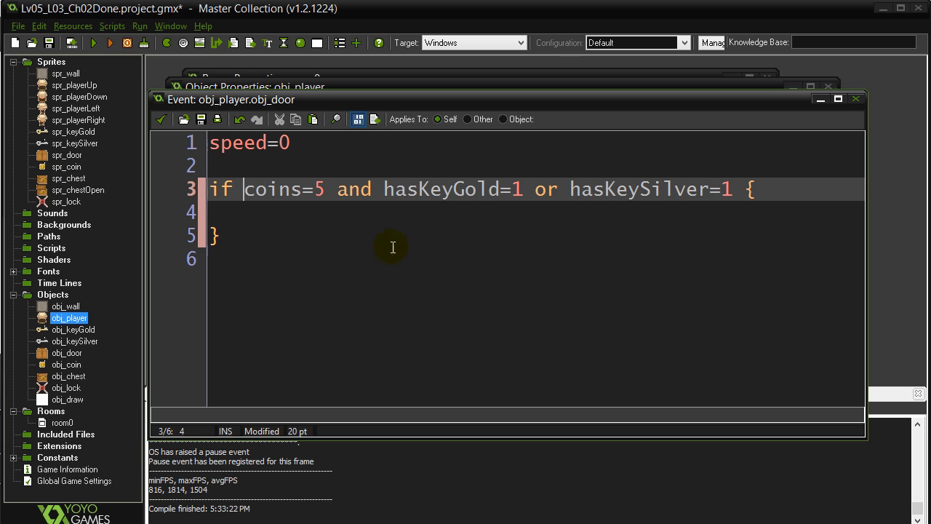
left_click_drag(384, 189, 728, 189)
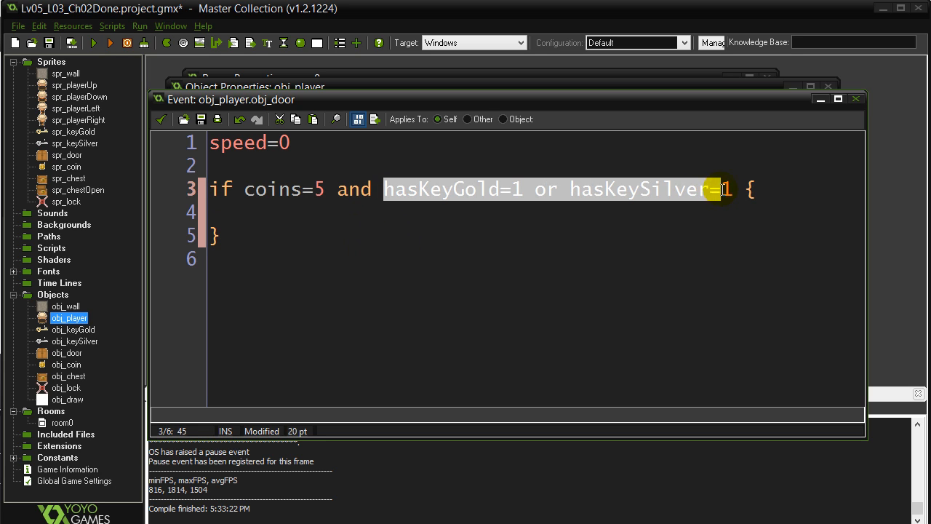
Wrap hasKeyGold=1 or hasKeySilver=1 in parentheses so the door needs five coins plus either key
left_click(384, 189)
type("(")
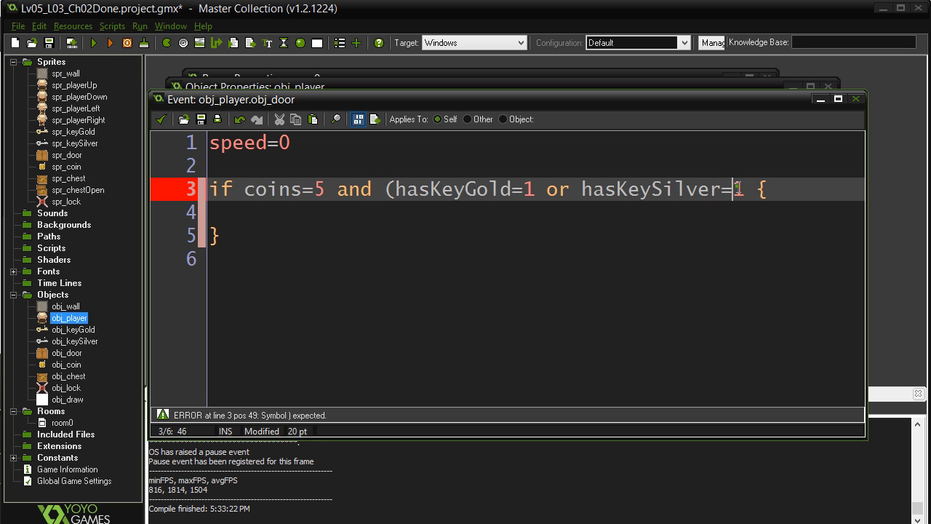
type(")")
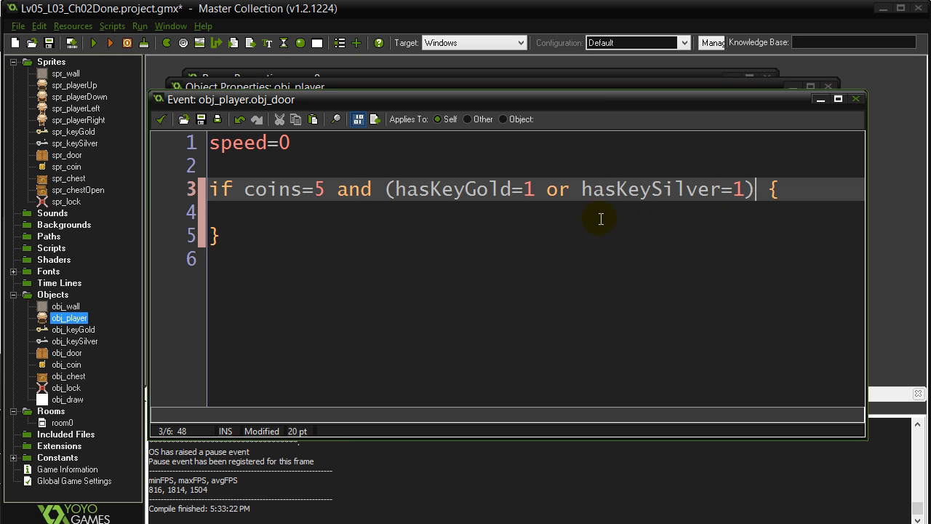
mouse_move(406, 226)
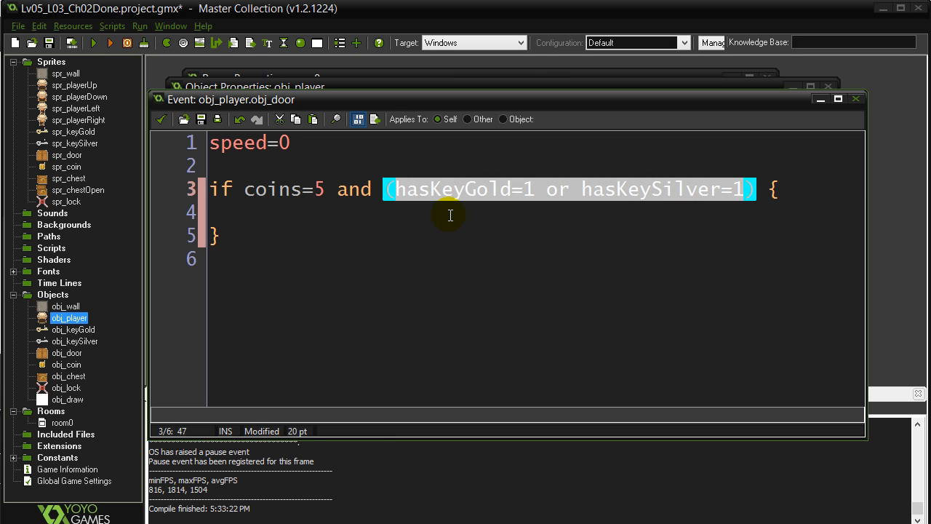
double_click(260, 189)
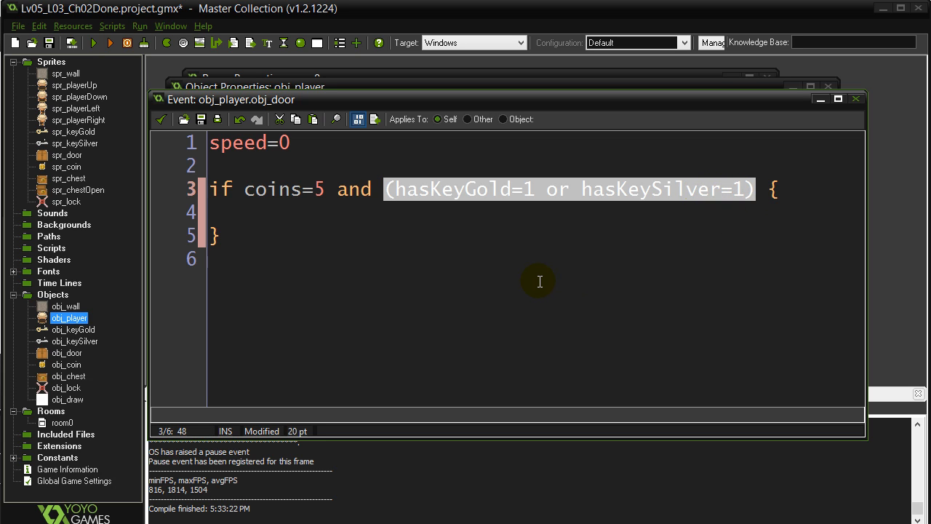
mouse_move(590, 203)
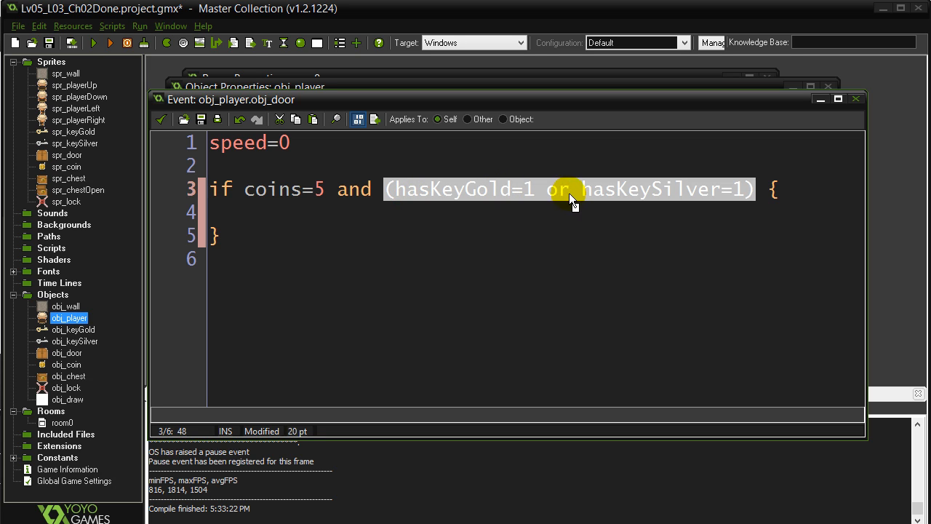
mouse_move(735, 201)
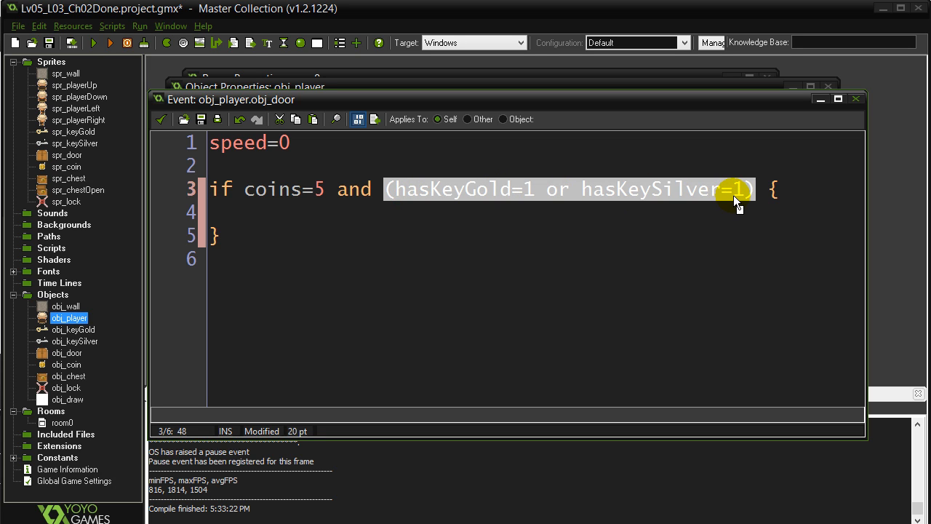
mouse_move(390, 198)
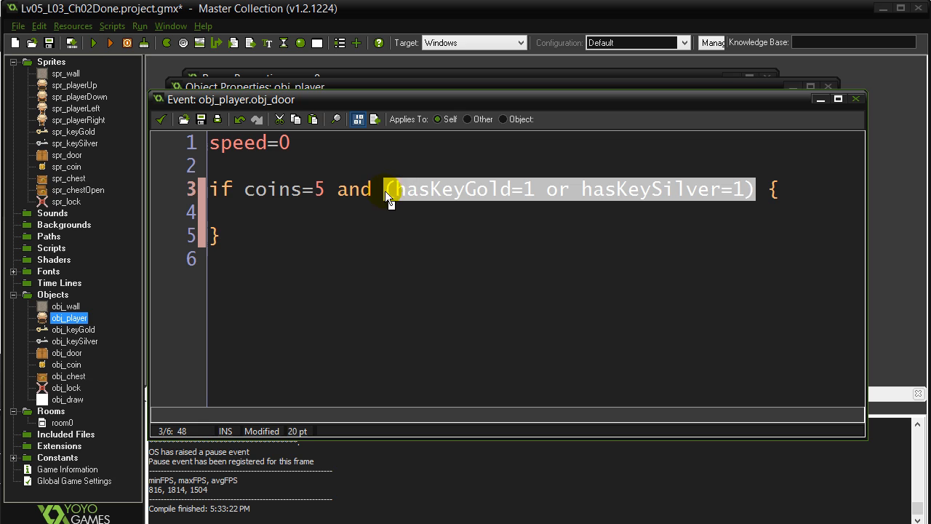
left_click(301, 212)
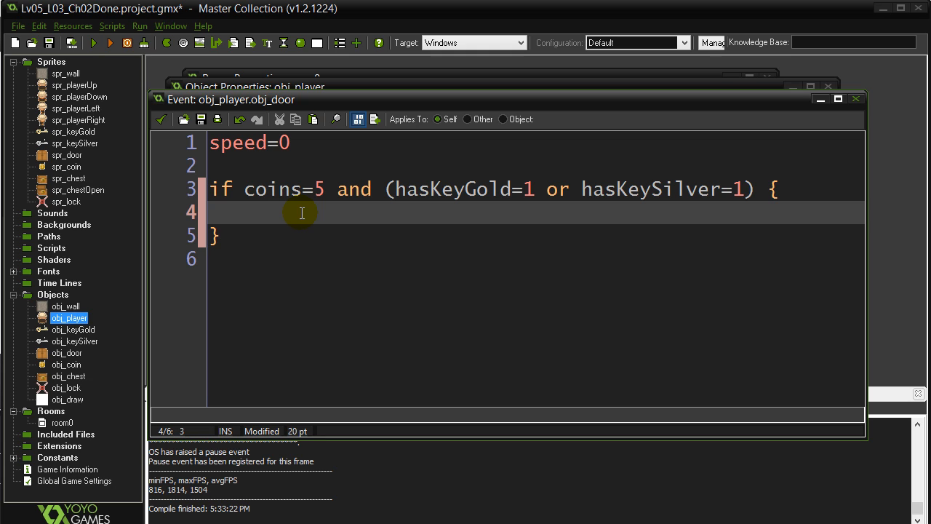
Add a with other block calling instance_destroy() to remove the door on contact
type("with other {")
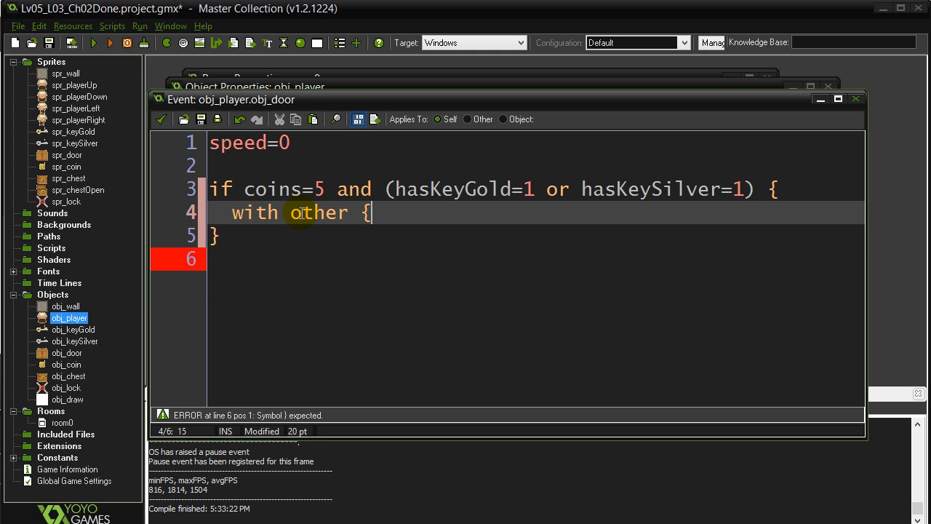
type("instance")
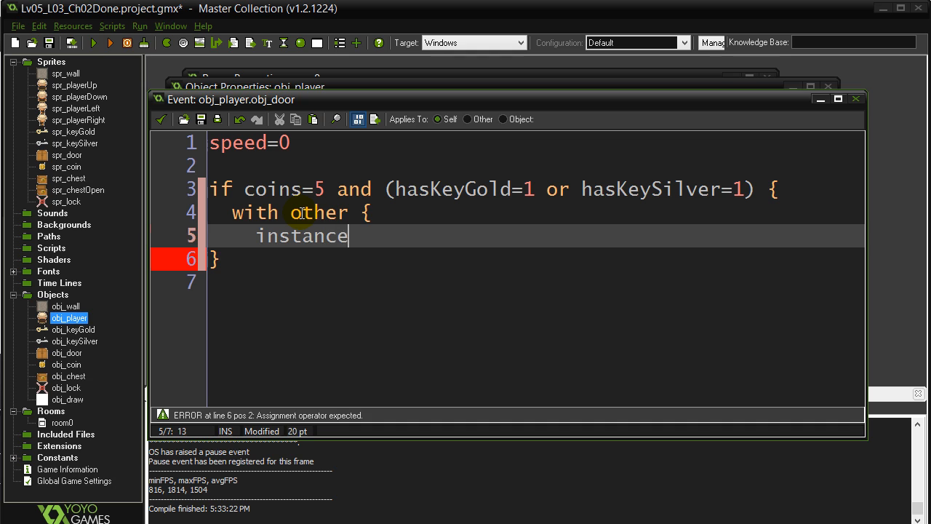
type("_des")
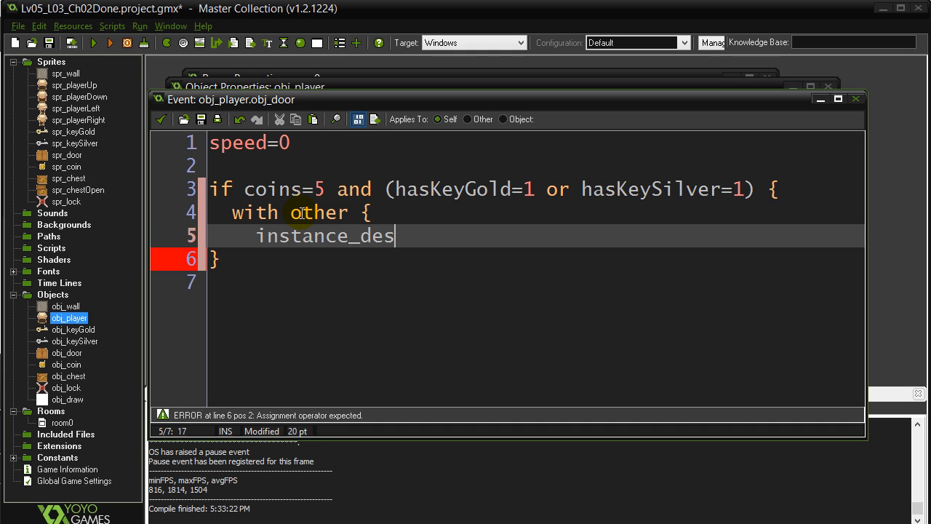
type("troy(")
type("}")
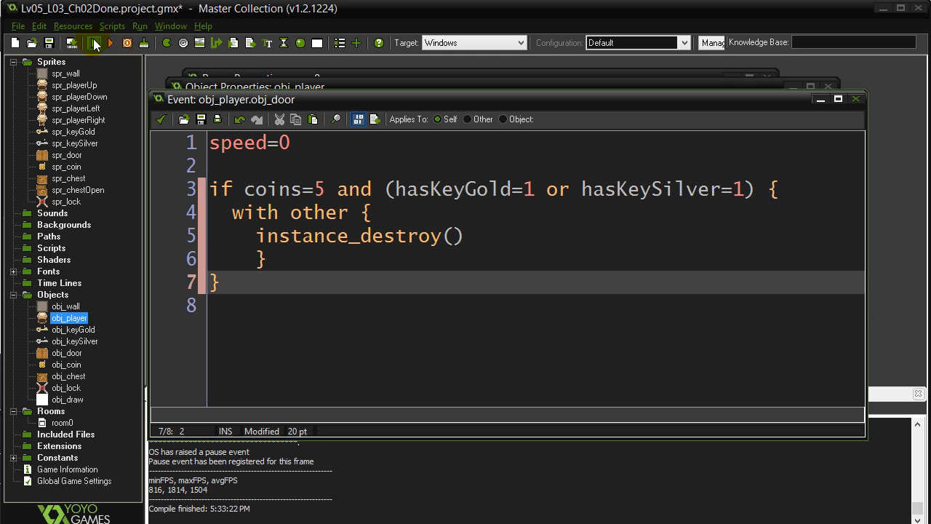
mouse_move(96, 43)
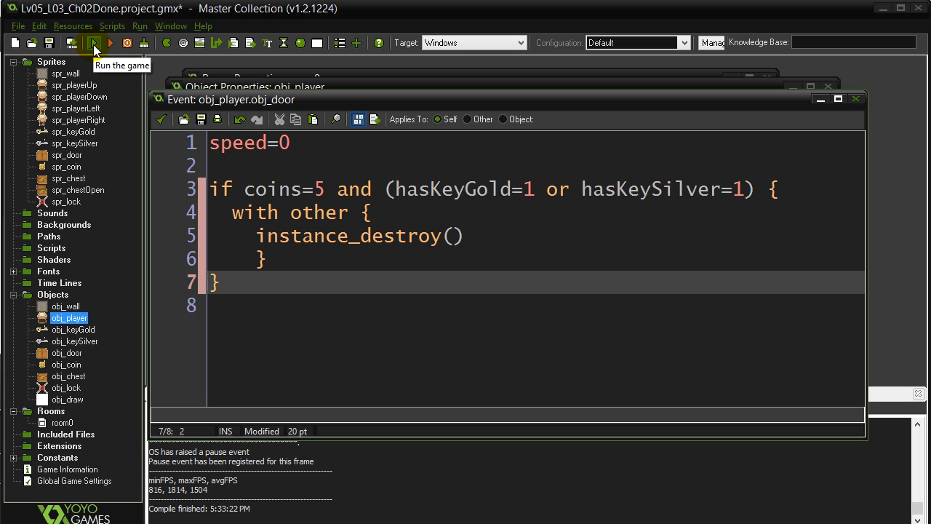
left_click(94, 42)
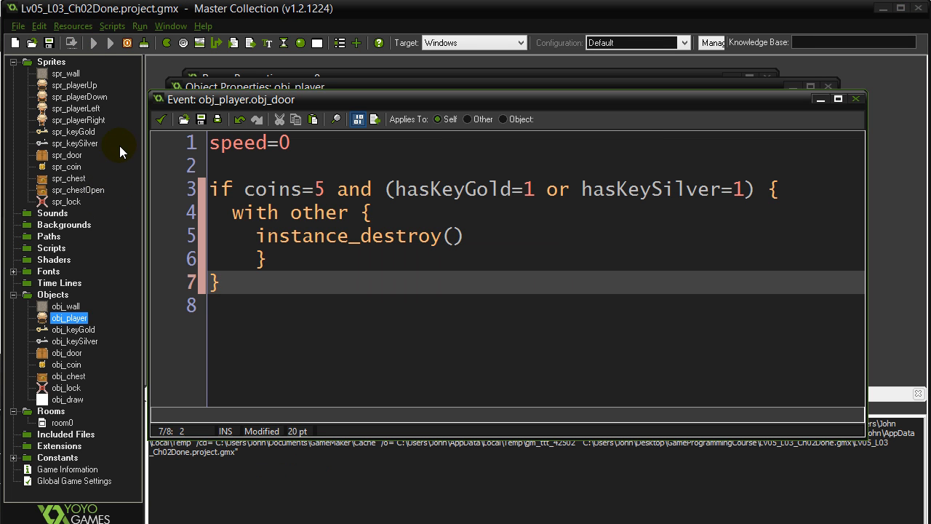
left_click(93, 44)
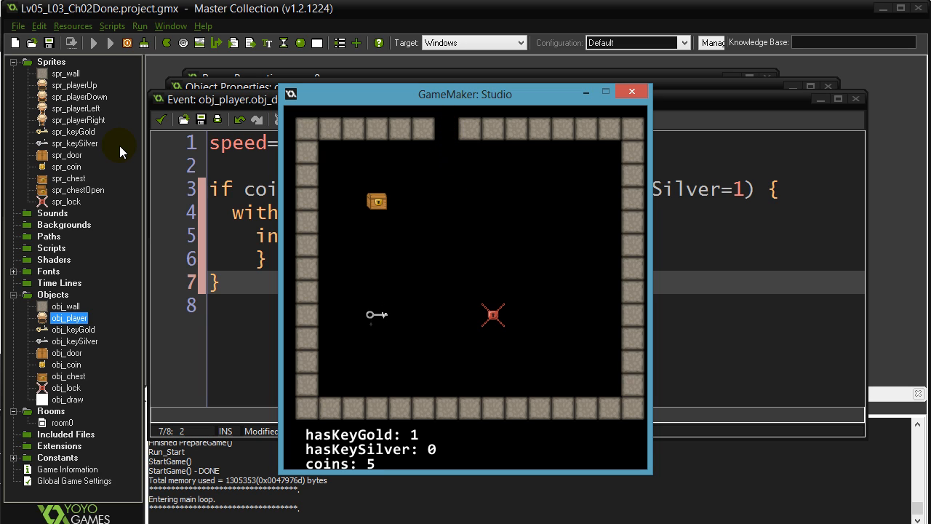
mouse_move(632, 93)
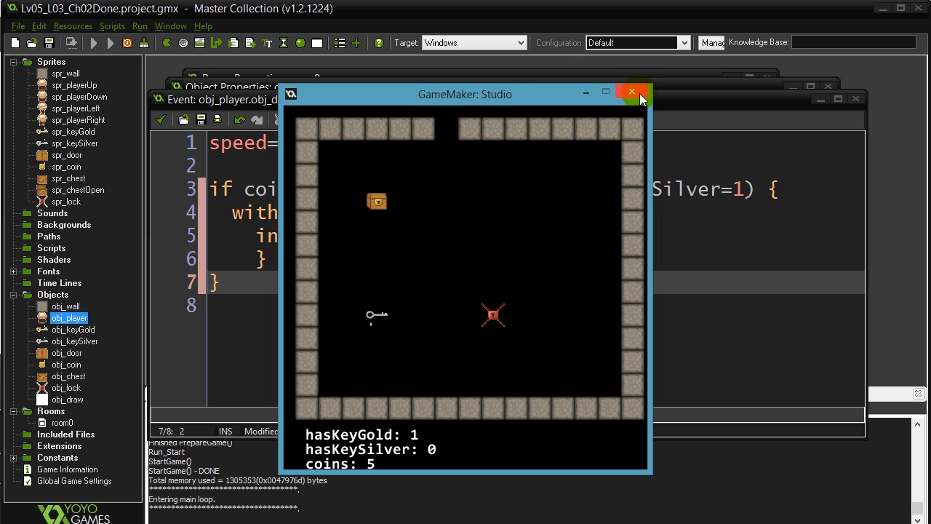
left_click(632, 92)
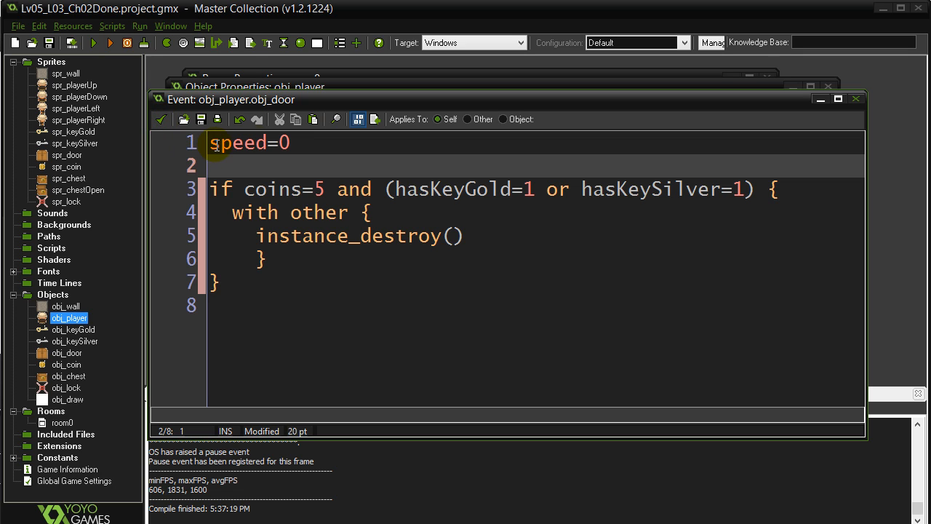
Close the collision code and mark obj_door as Solid in its properties
left_click(290, 142)
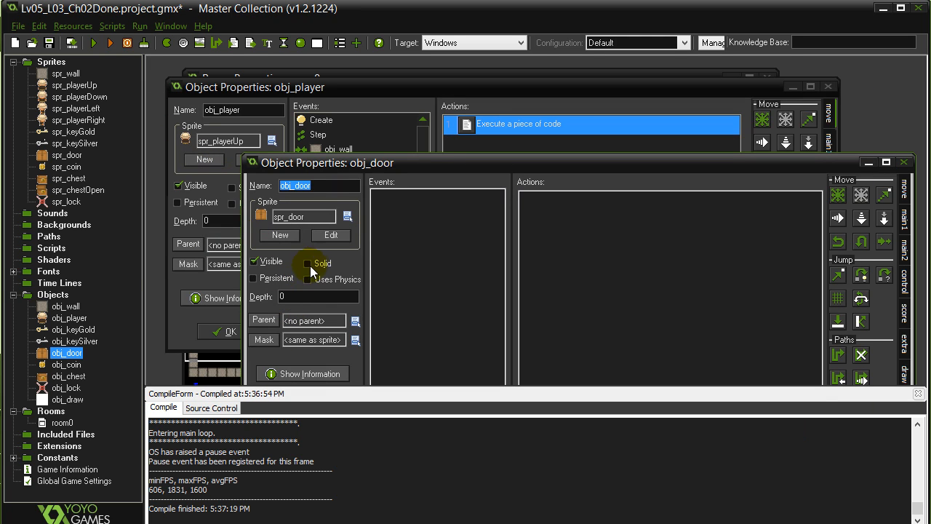
mouse_move(291, 260)
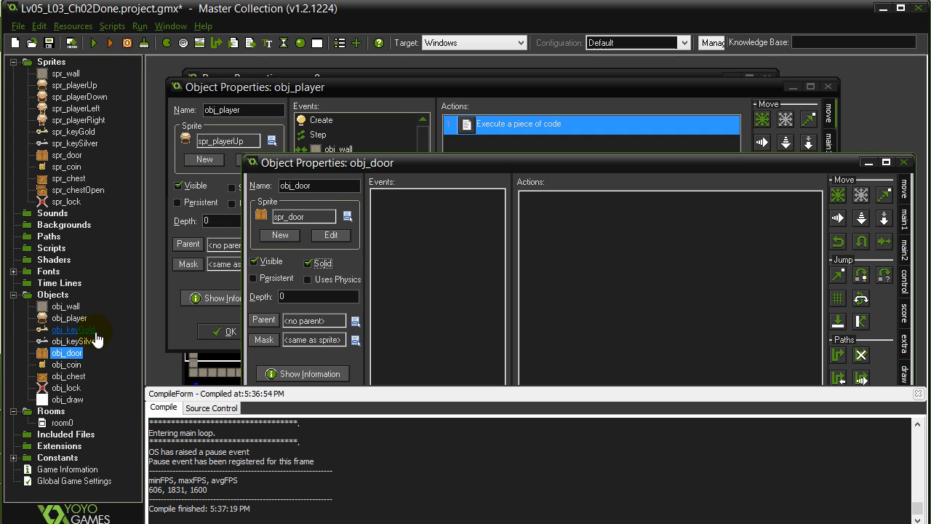
mouse_move(73, 341)
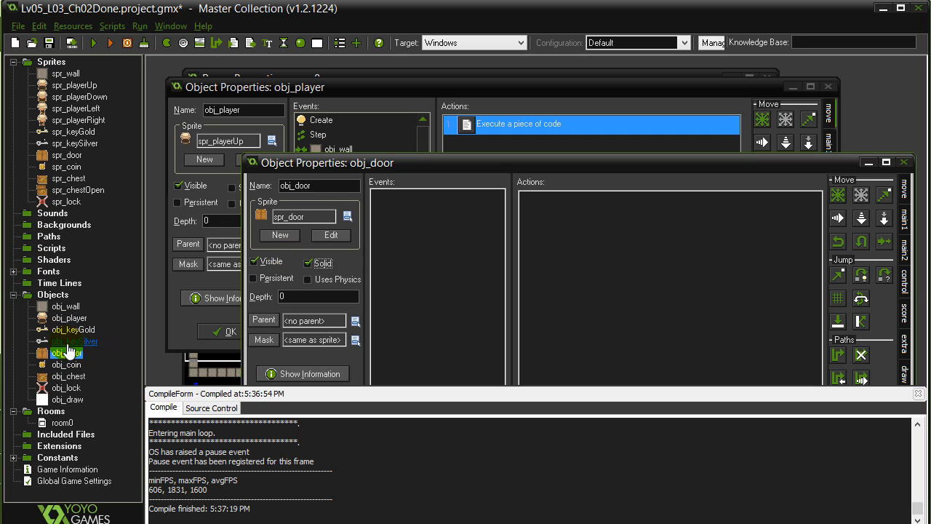
left_click(67, 353)
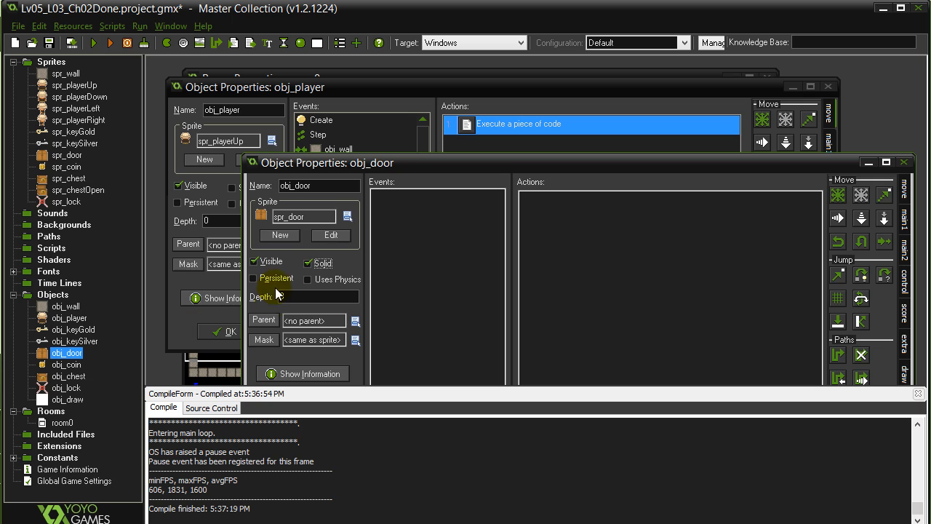
mouse_move(313, 263)
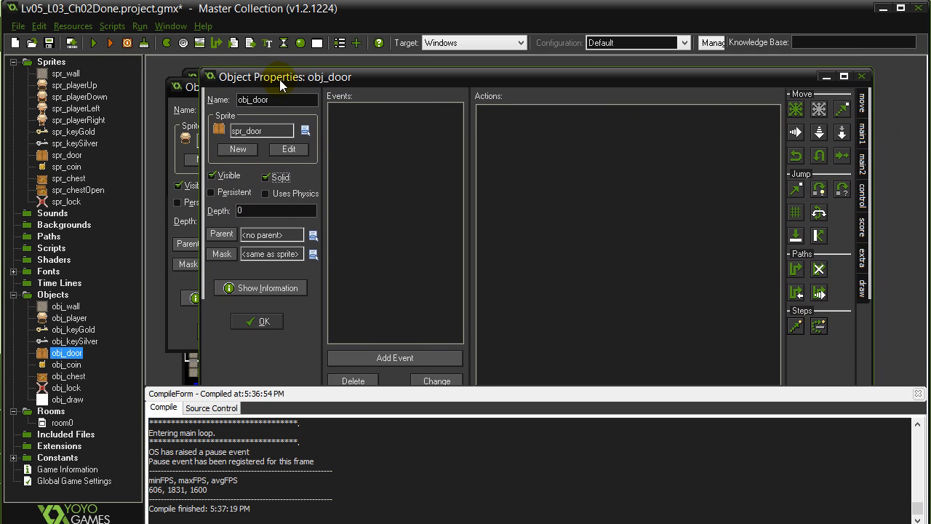
mouse_move(298, 322)
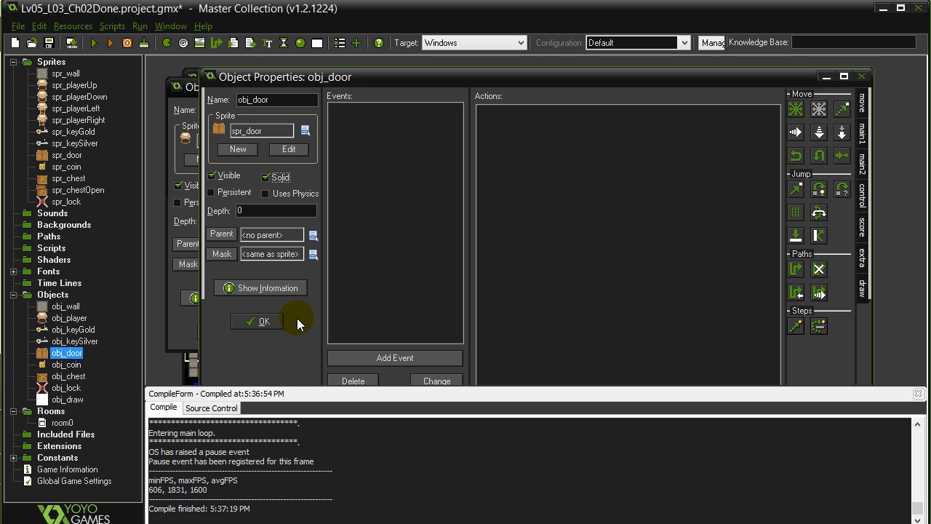